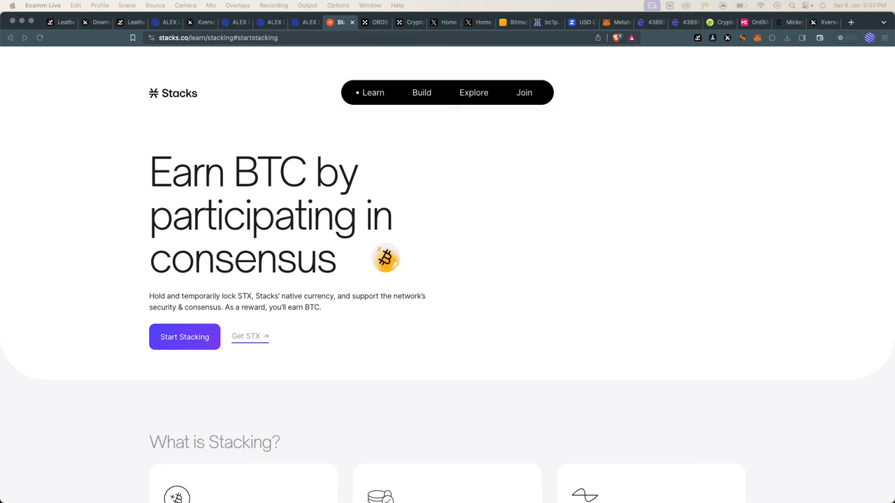
Step: Scroll through the Stacks stacking guide page
scroll(down, 3)
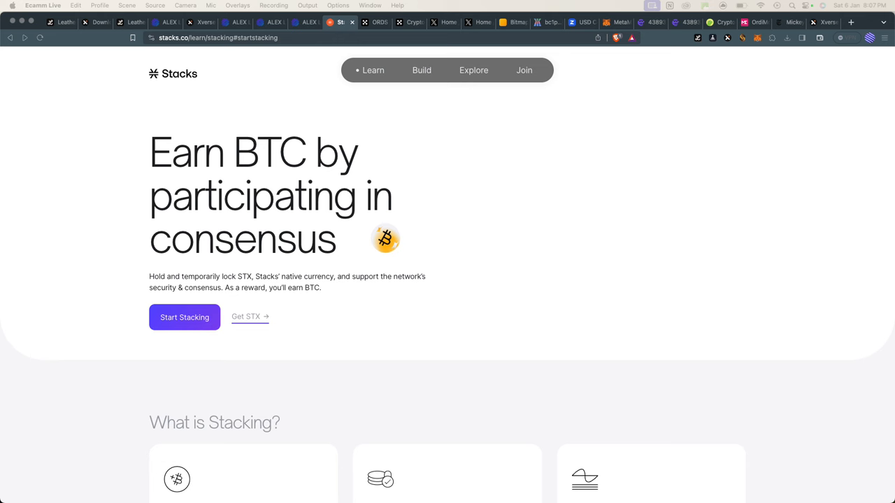
scroll(down, 3)
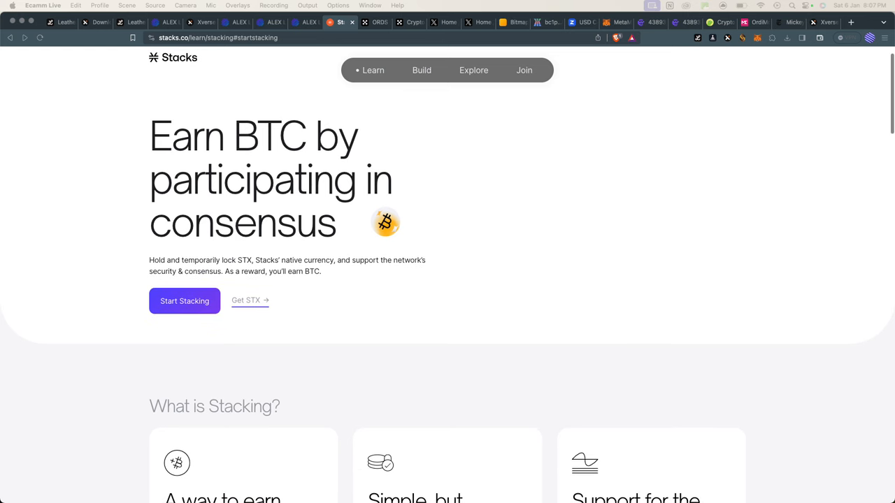
scroll(down, 3)
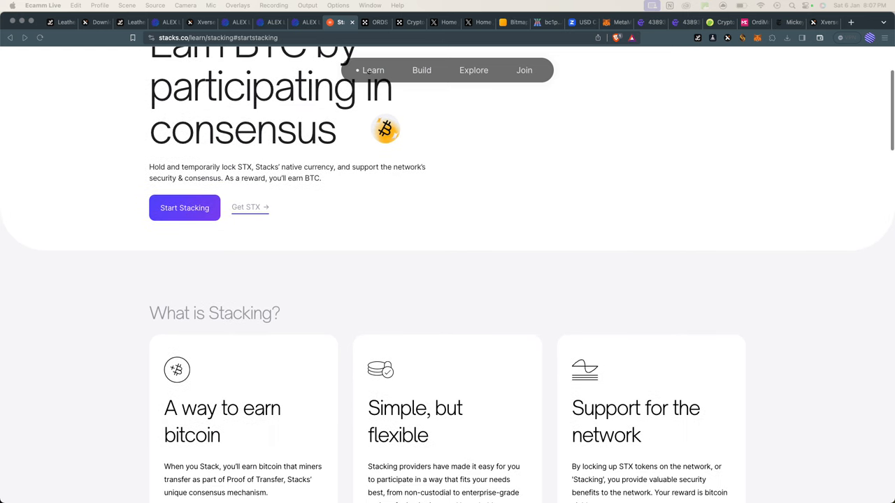
scroll(down, 3)
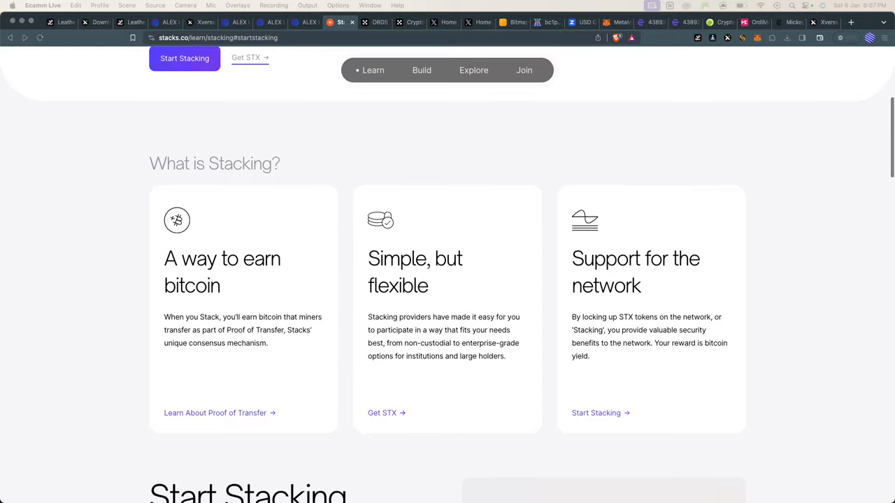
scroll(down, 3)
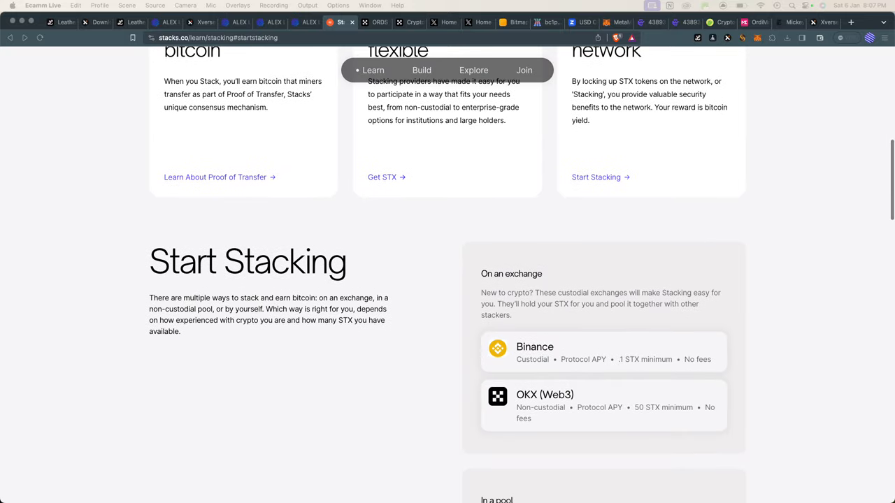
scroll(up, 3)
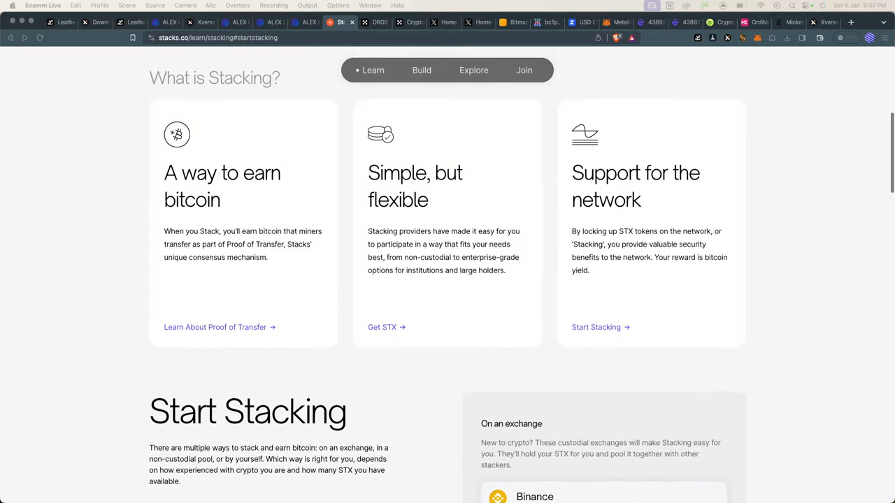
scroll(up, 3)
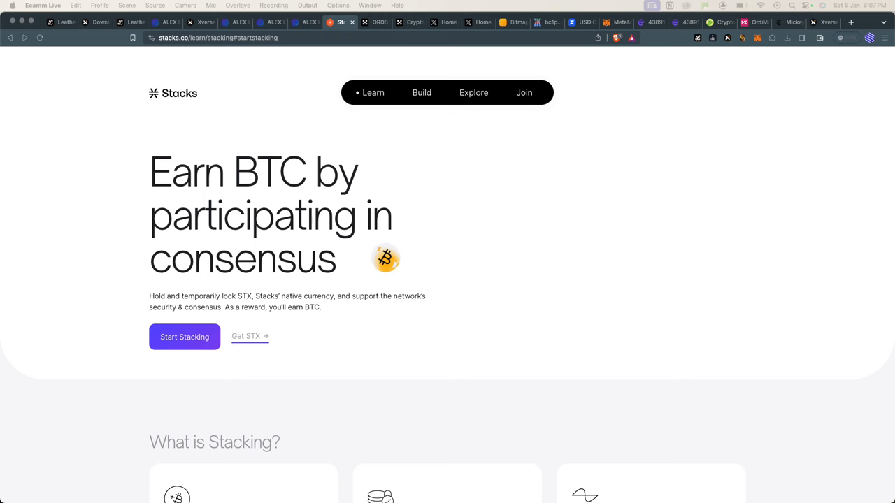
Step: Browse the Leather bitcoin wallet website
click(130, 22)
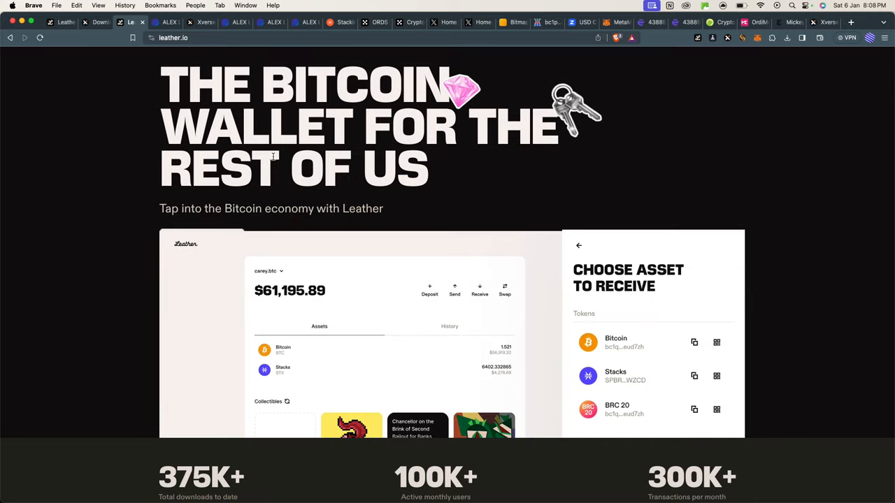
scroll(down, 3)
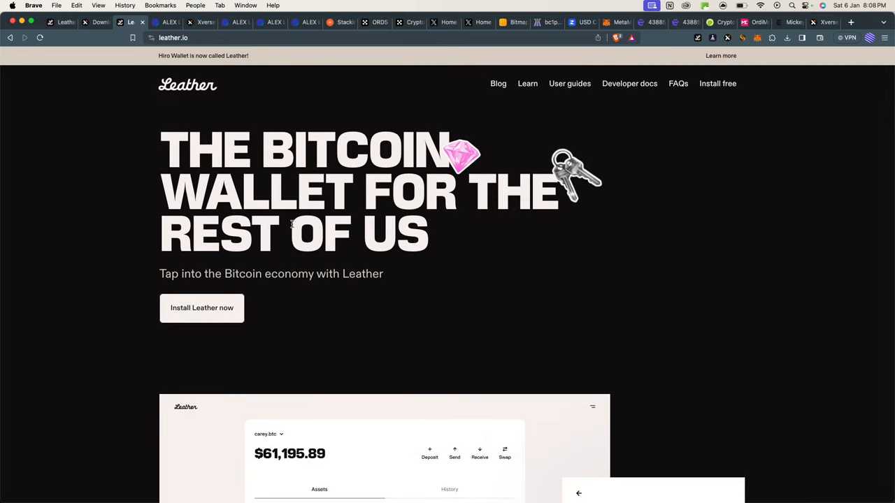
mouse_move(264, 70)
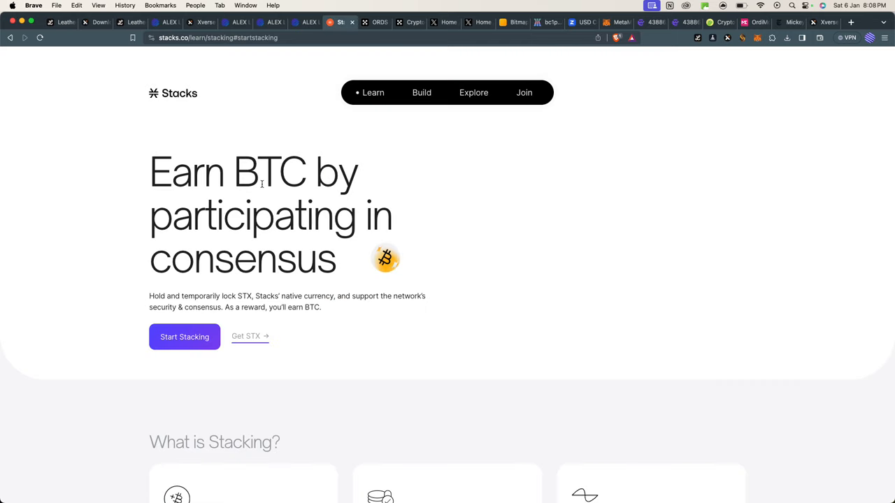
scroll(down, 3)
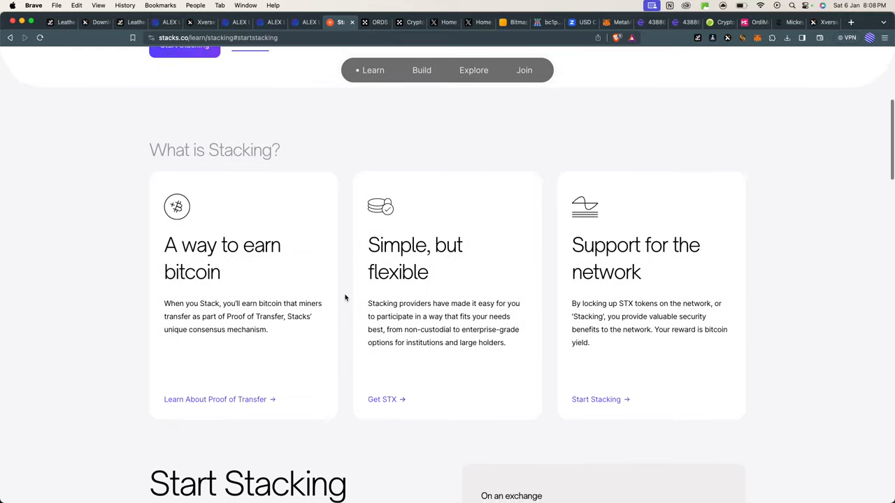
scroll(down, 3)
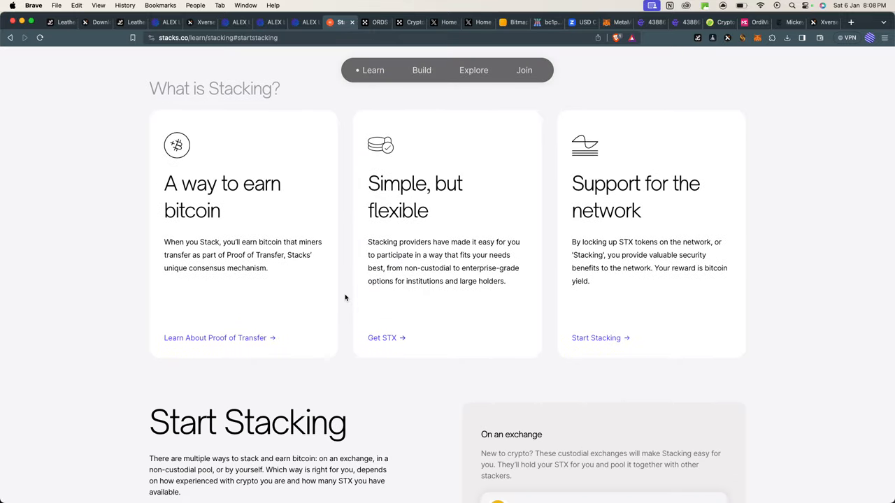
scroll(down, 3)
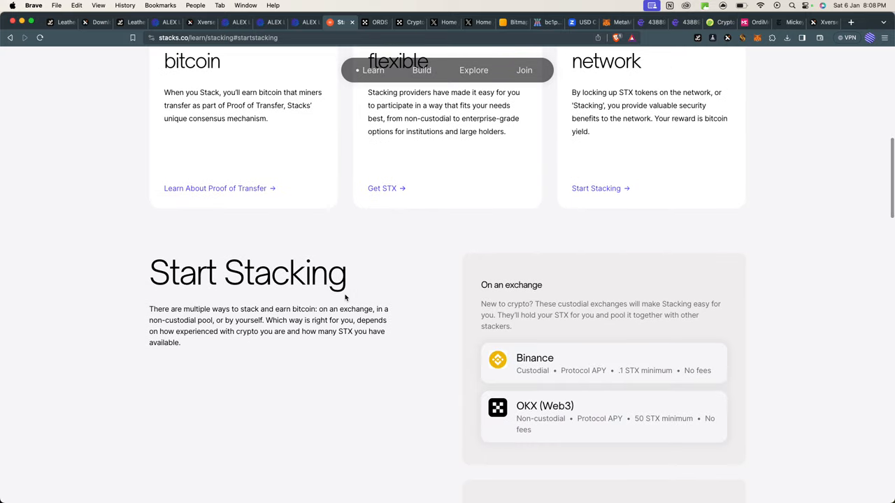
scroll(up, 3)
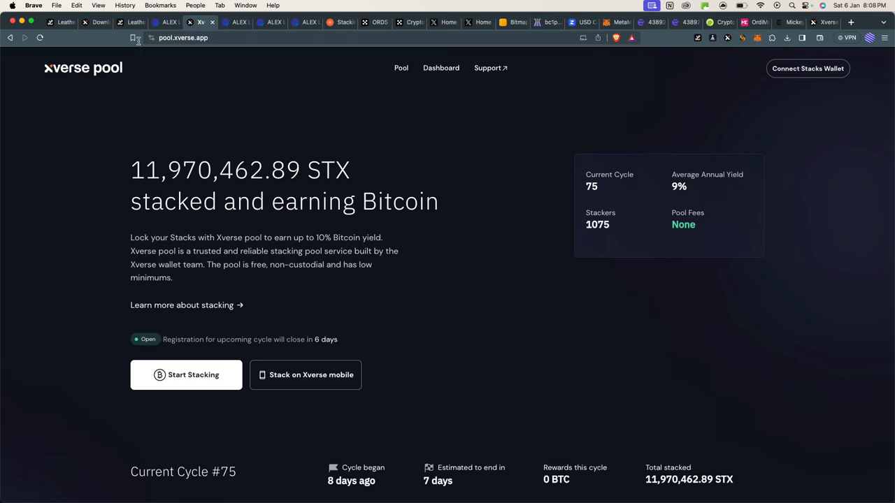
Step: Return to the Stacks stacking page and reach the Start Stacking exchange and pool cards
click(131, 21)
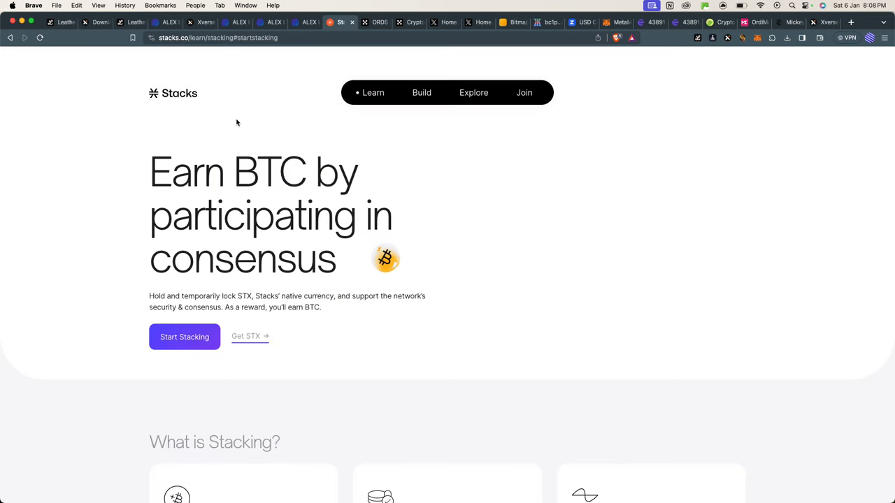
mouse_move(244, 71)
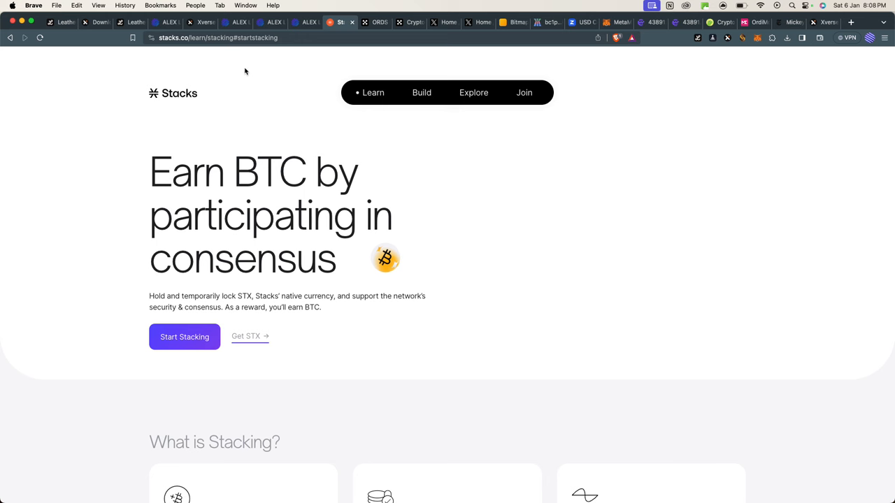
mouse_move(225, 371)
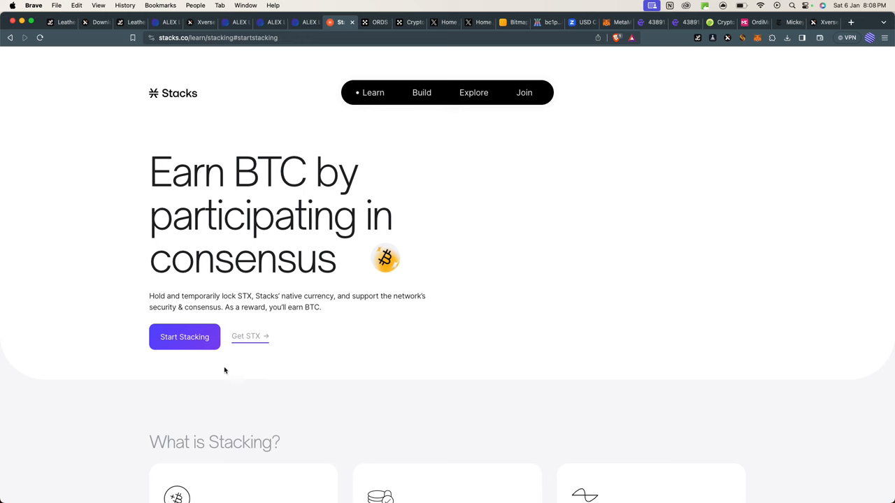
mouse_move(305, 234)
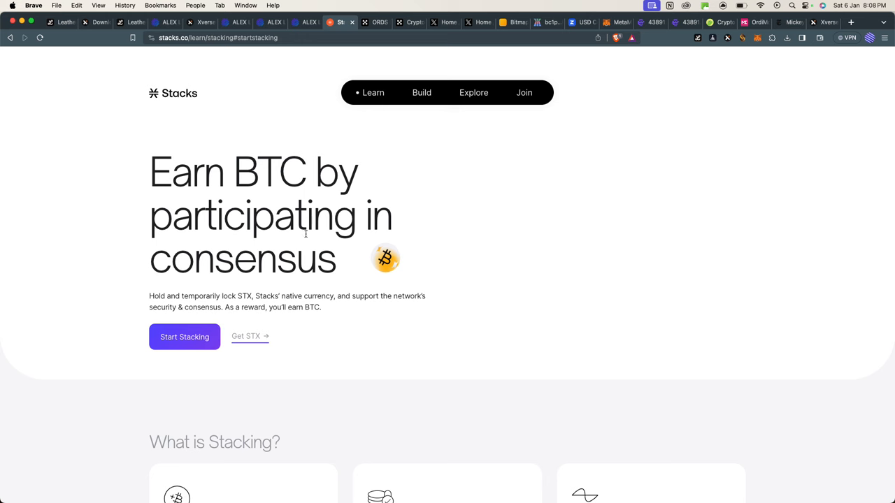
scroll(down, 3)
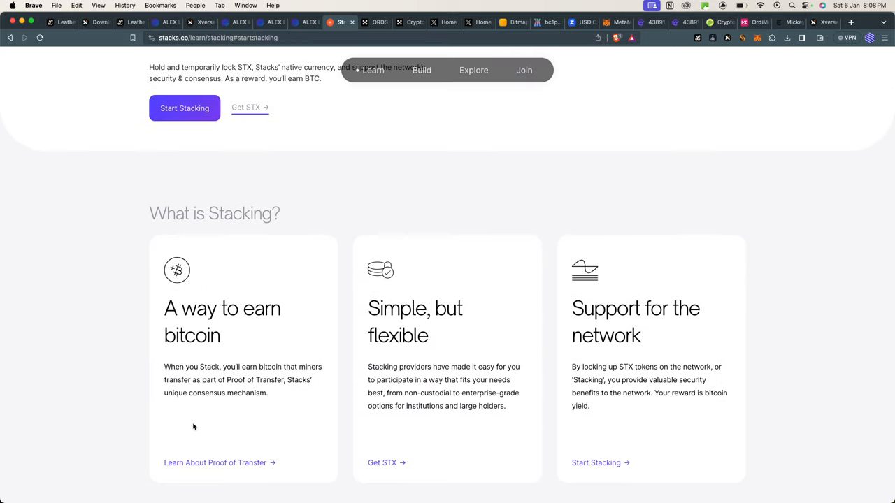
scroll(up, 3)
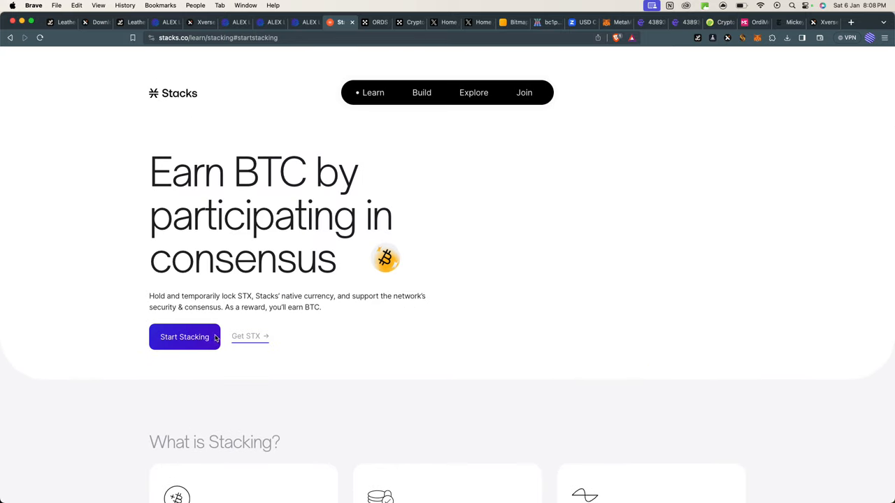
scroll(down, 3)
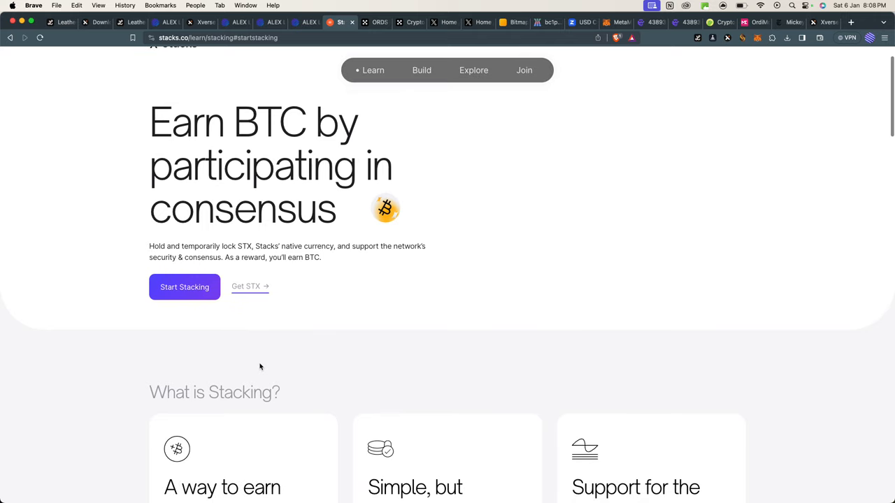
scroll(down, 3)
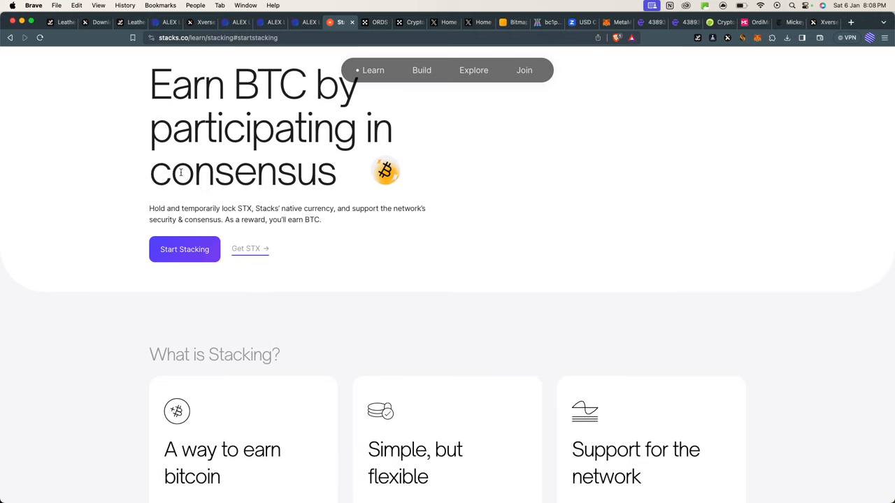
click(185, 249)
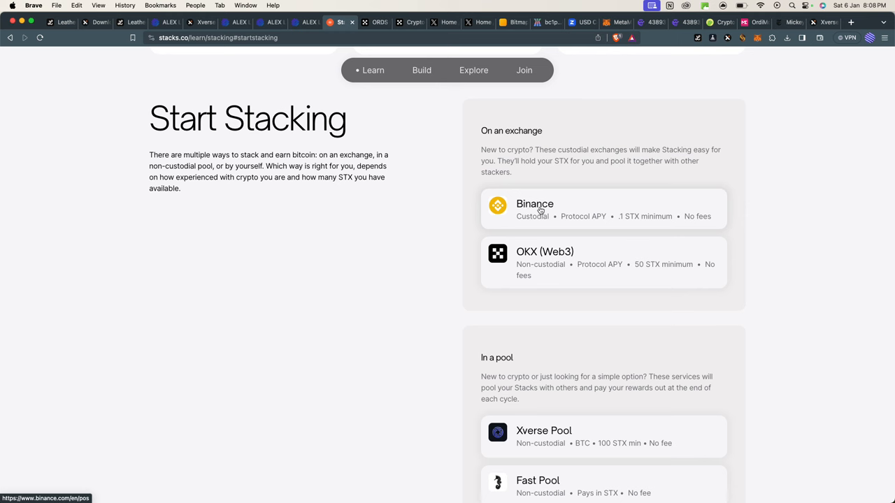
mouse_move(556, 224)
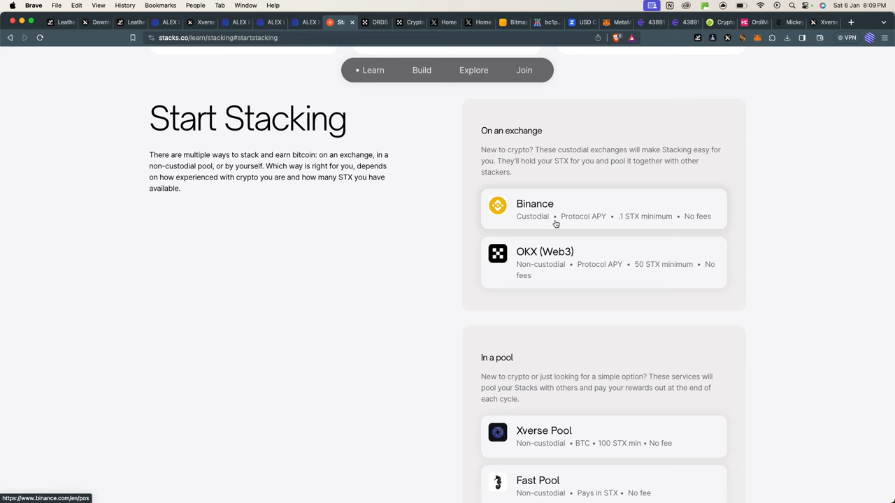
mouse_move(576, 264)
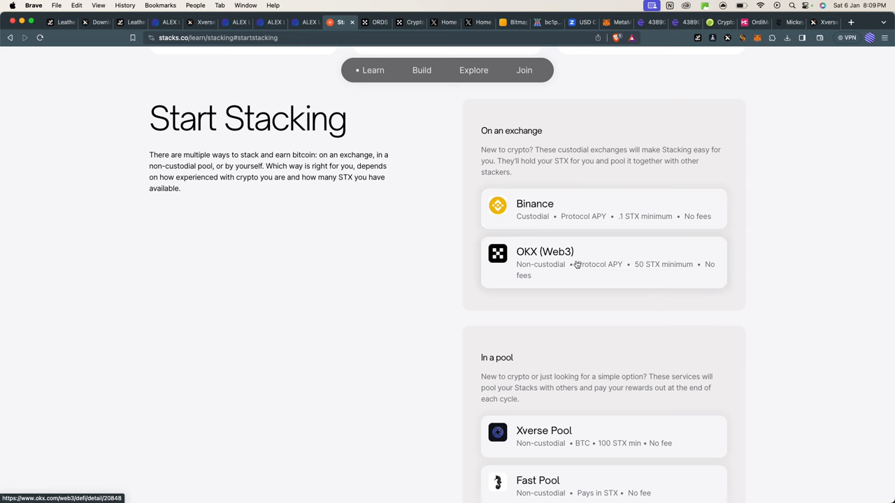
Step: Review the OKX Simple Earn STX listing with its 1.00% flexible APR
click(410, 22)
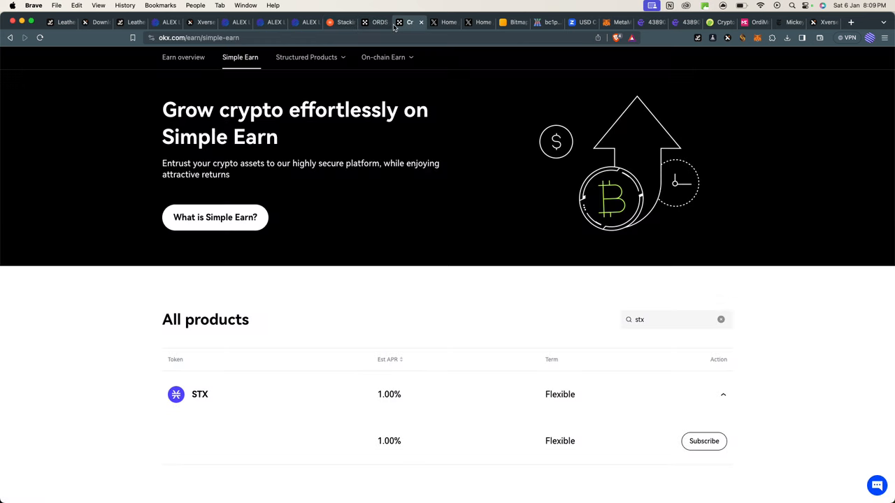
scroll(down, 3)
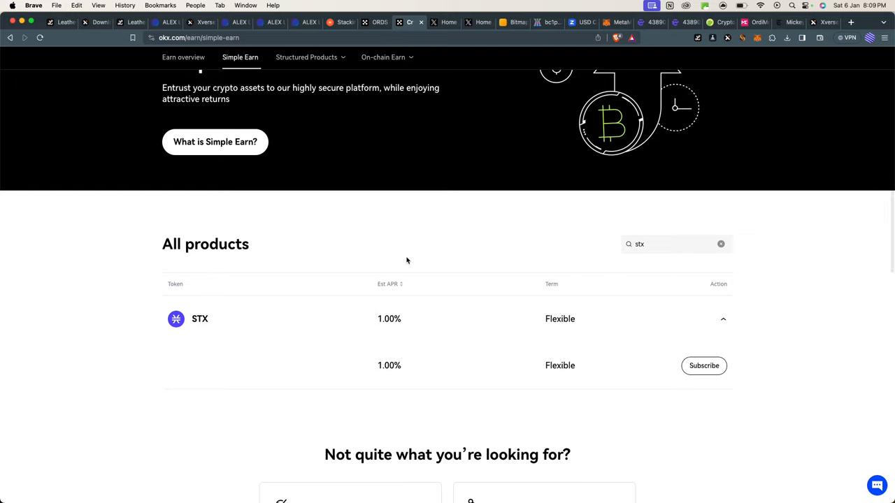
mouse_move(295, 291)
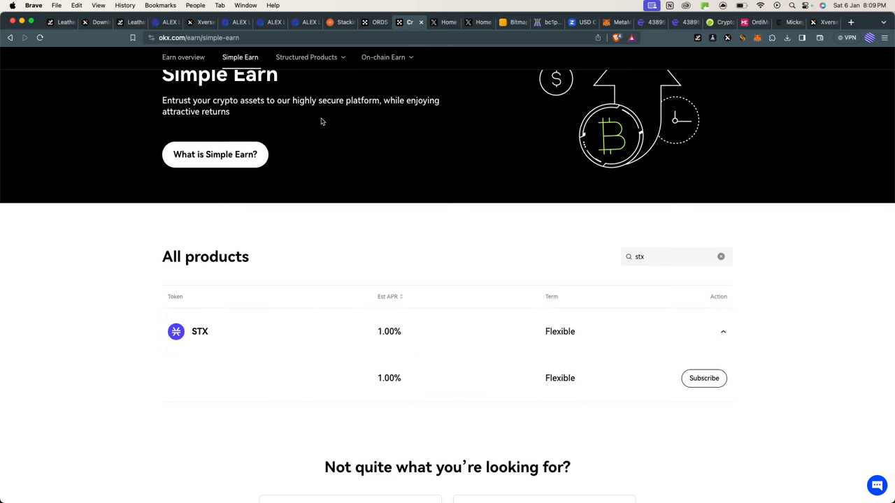
mouse_move(369, 219)
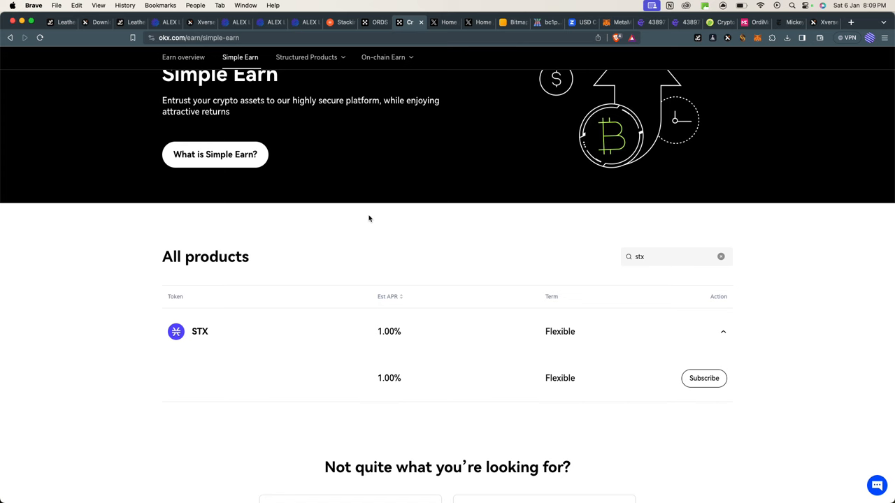
mouse_move(417, 223)
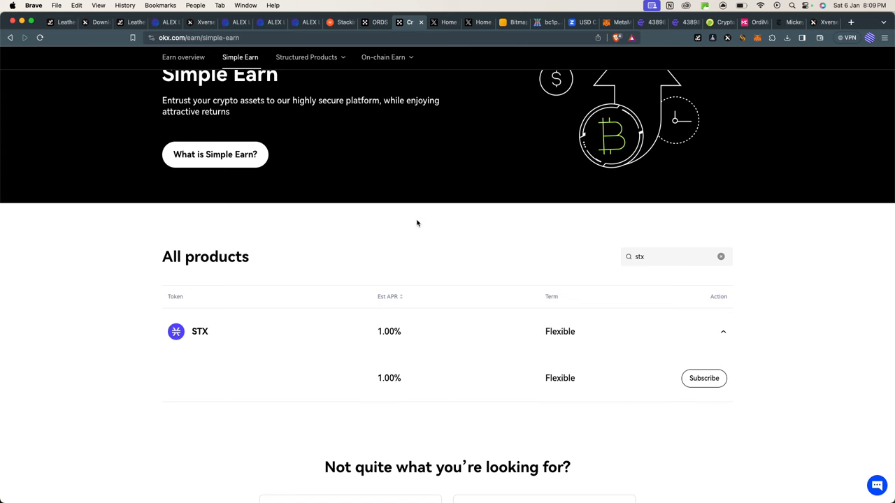
scroll(up, 3)
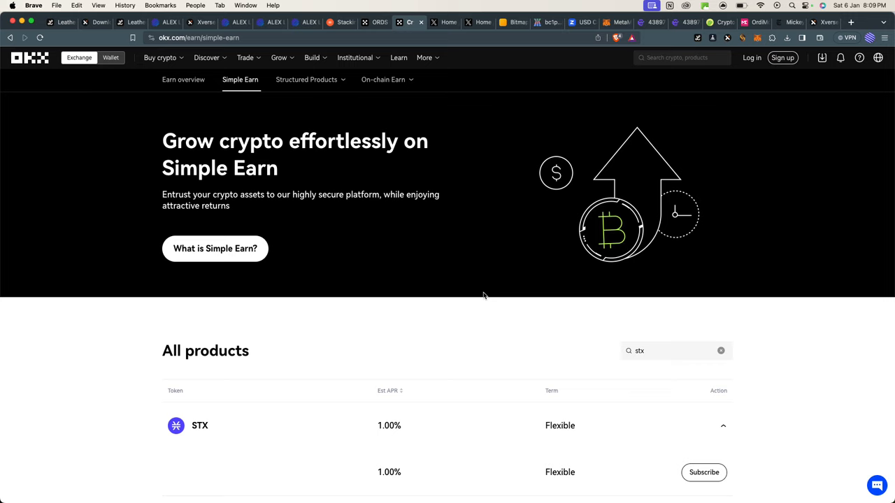
scroll(down, 3)
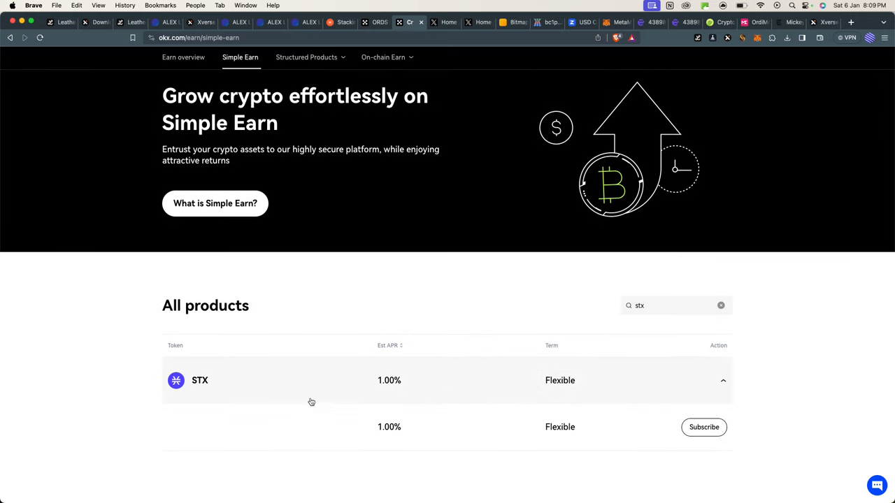
mouse_move(495, 234)
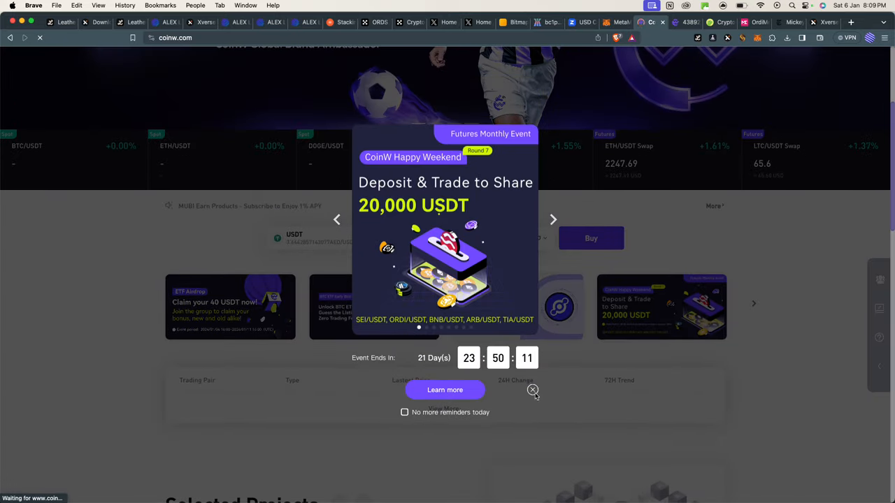
Step: Close the CoinW Futures Monthly Event popup and return to the stacks.co tab
click(532, 390)
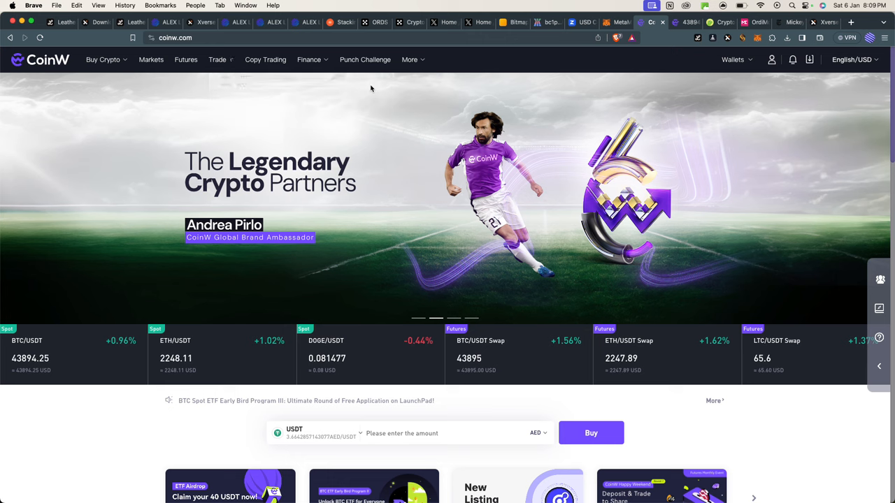
click(340, 22)
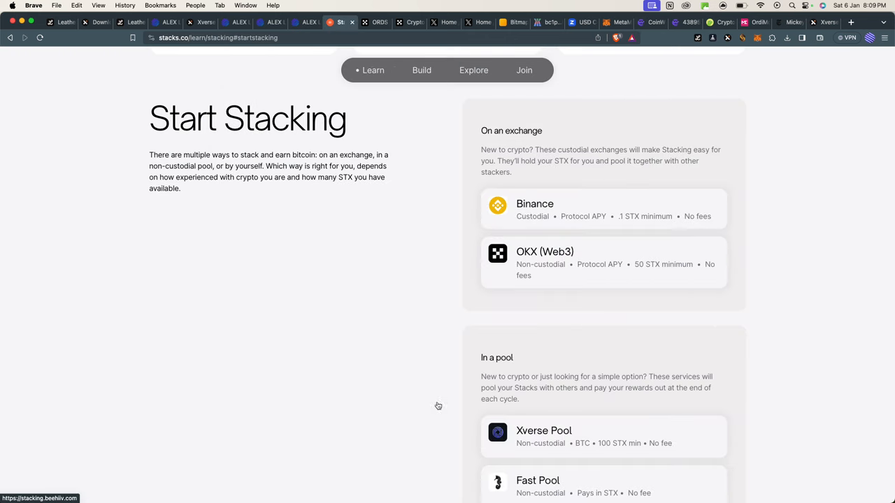
Step: Check the wallet's roughly 590 STX balance, then open the Xverse Pool card
scroll(down, 3)
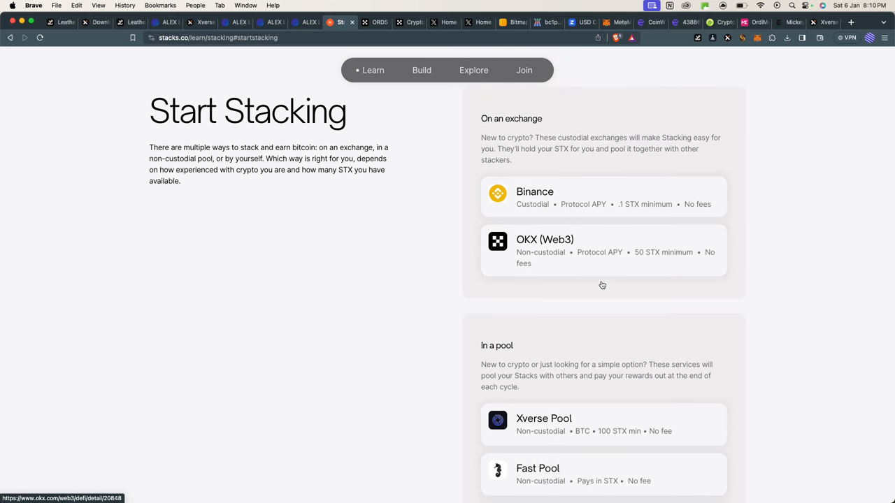
scroll(down, 3)
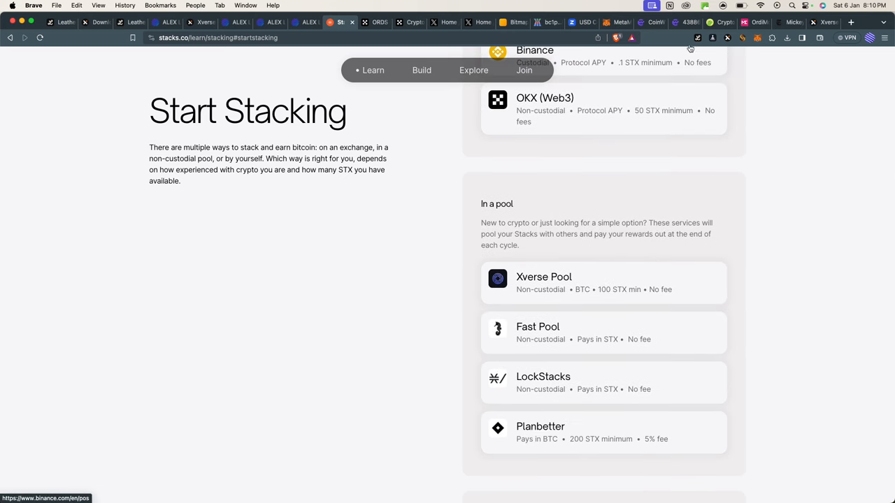
click(696, 37)
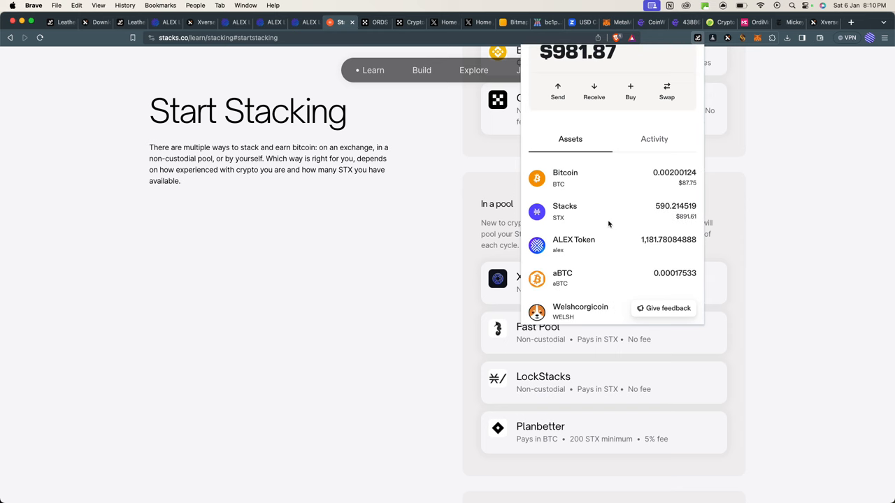
mouse_move(608, 237)
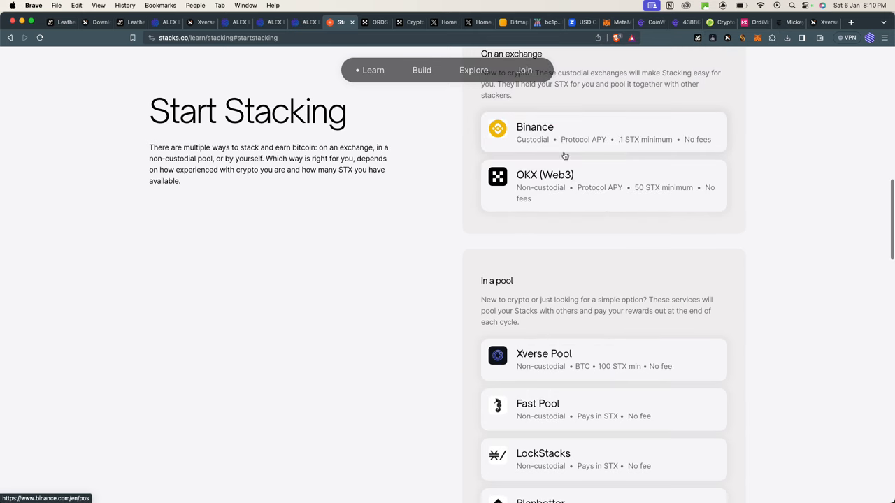
scroll(down, 3)
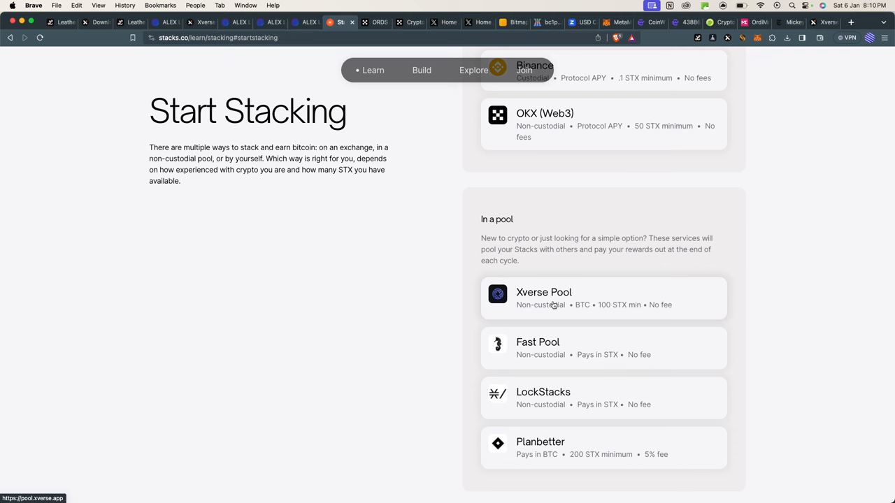
click(543, 292)
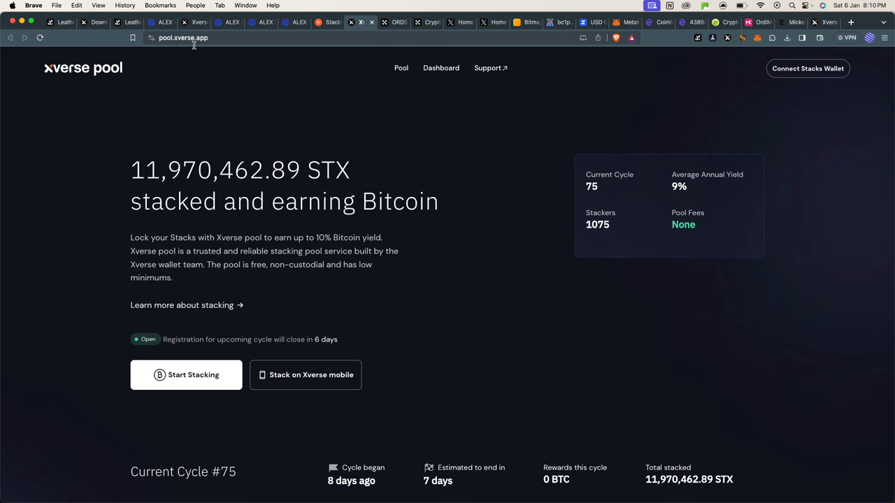
mouse_move(265, 64)
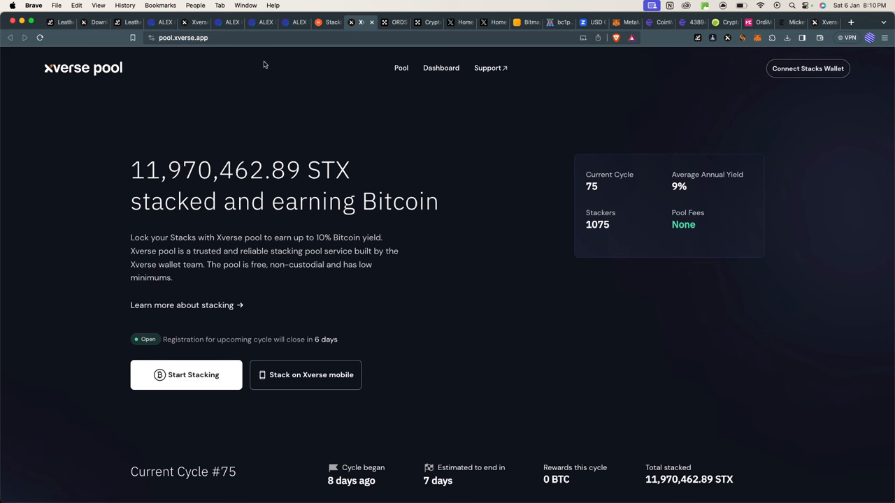
mouse_move(707, 99)
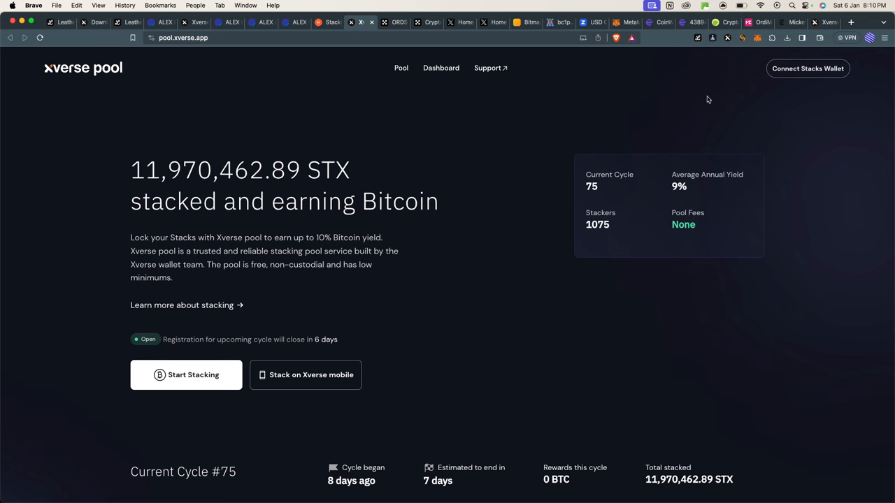
mouse_move(793, 77)
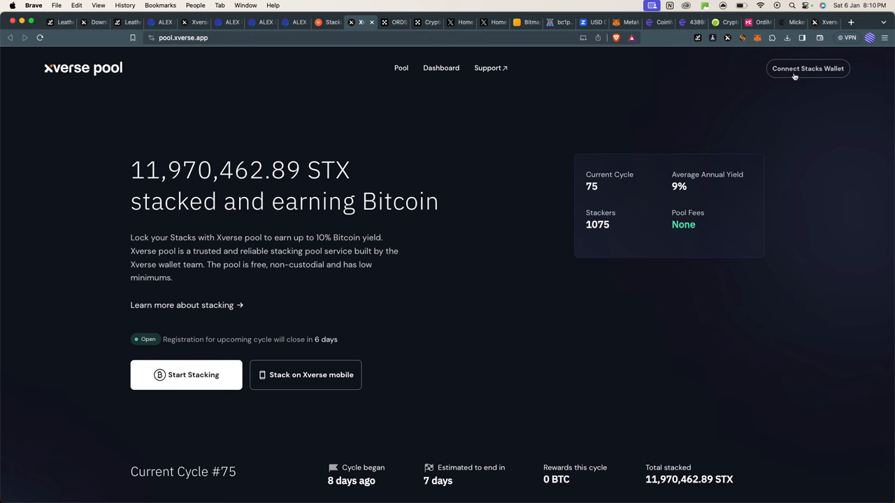
mouse_move(709, 77)
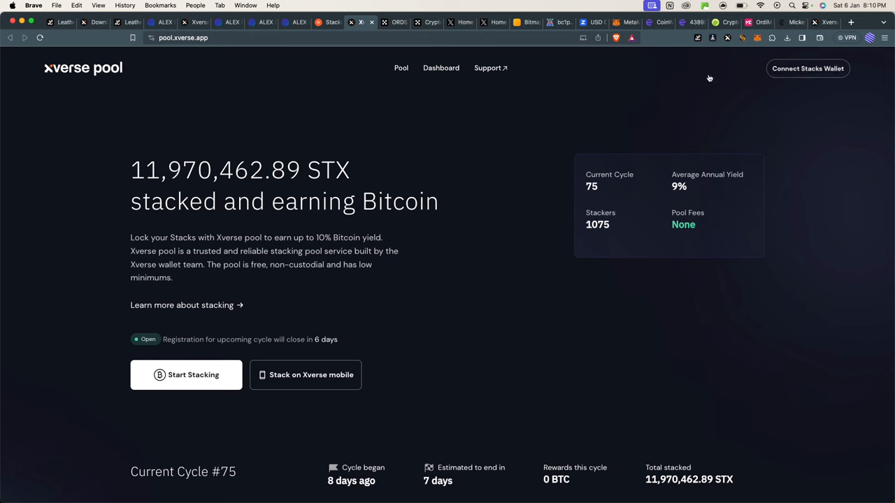
Step: Choose Connect Stacks Wallet in the Xverse Pool header
click(806, 68)
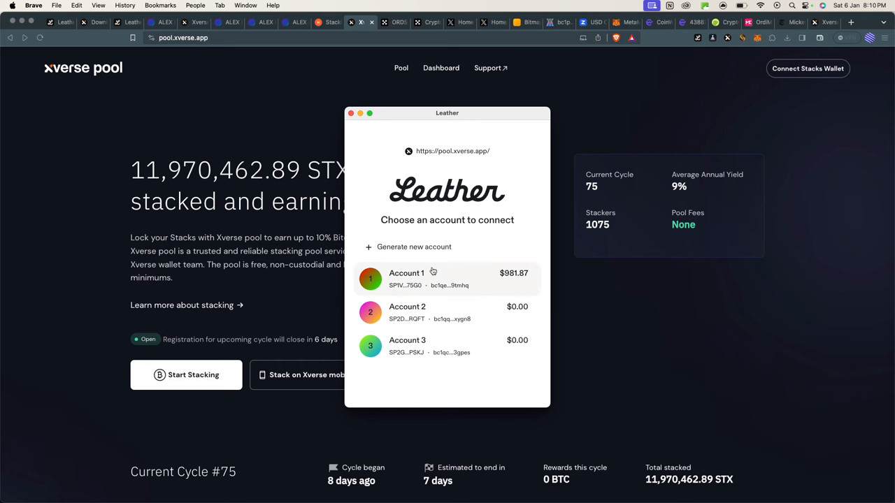
mouse_move(401, 329)
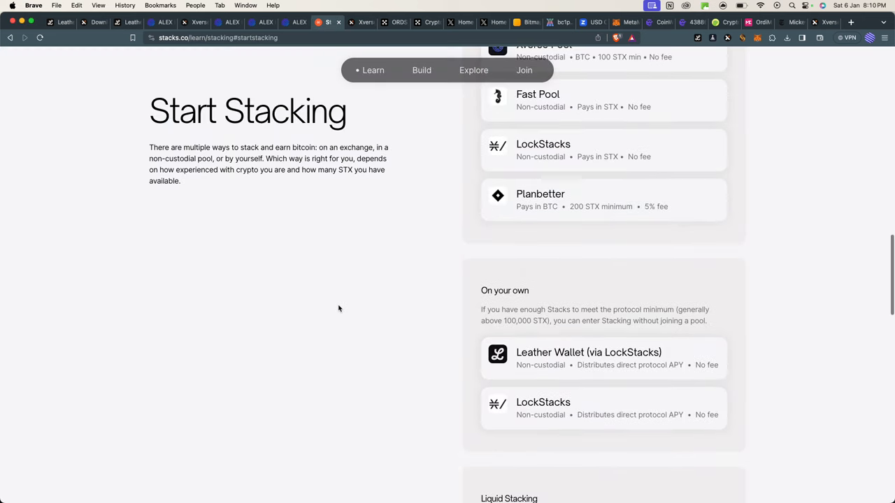
Step: Connect Leather Account 1, holding $981.87, to Xverse Pool
scroll(up, 3)
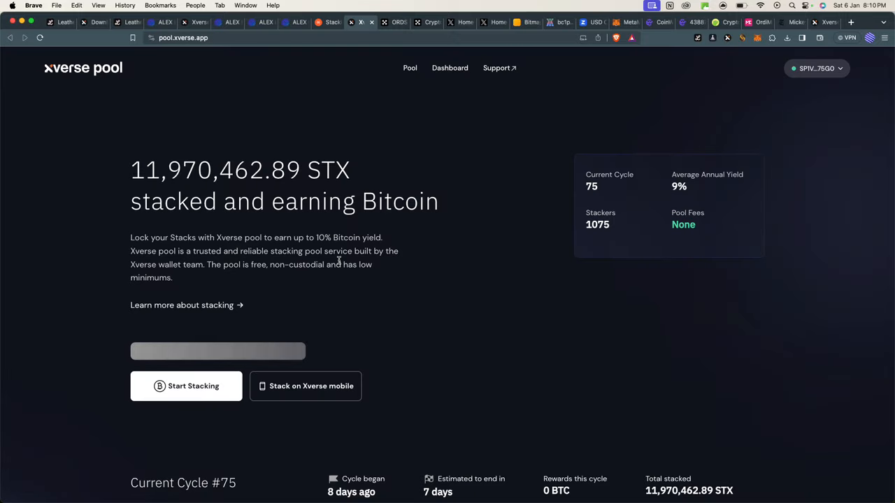
scroll(down, 3)
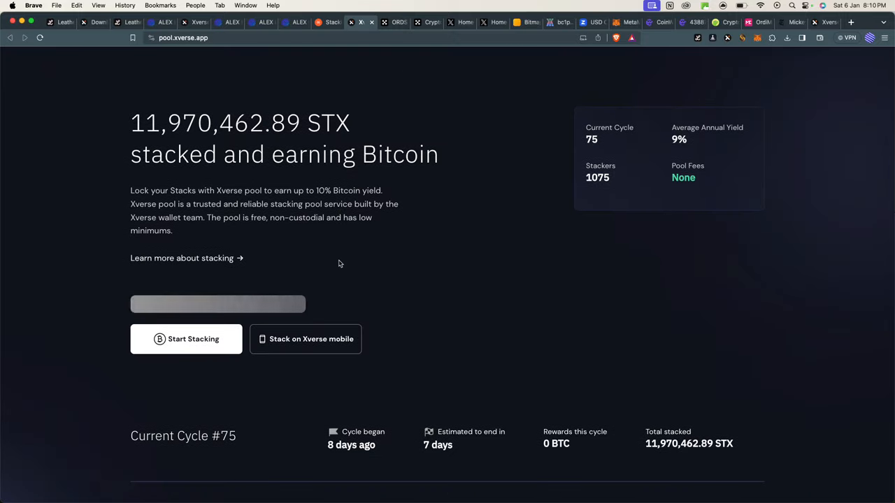
scroll(down, 3)
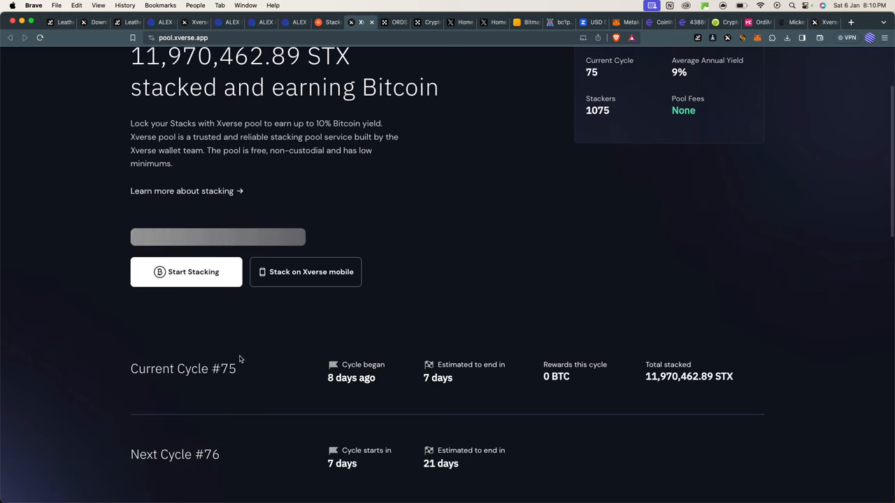
mouse_move(222, 376)
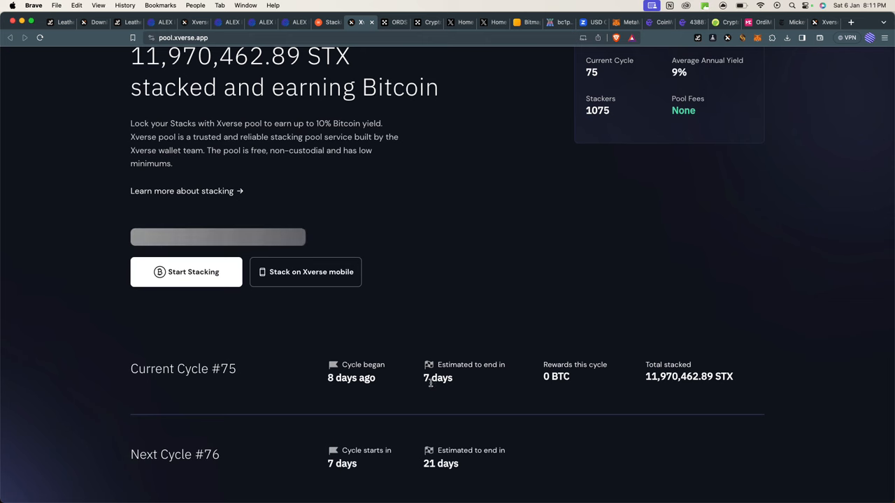
double_click(437, 377)
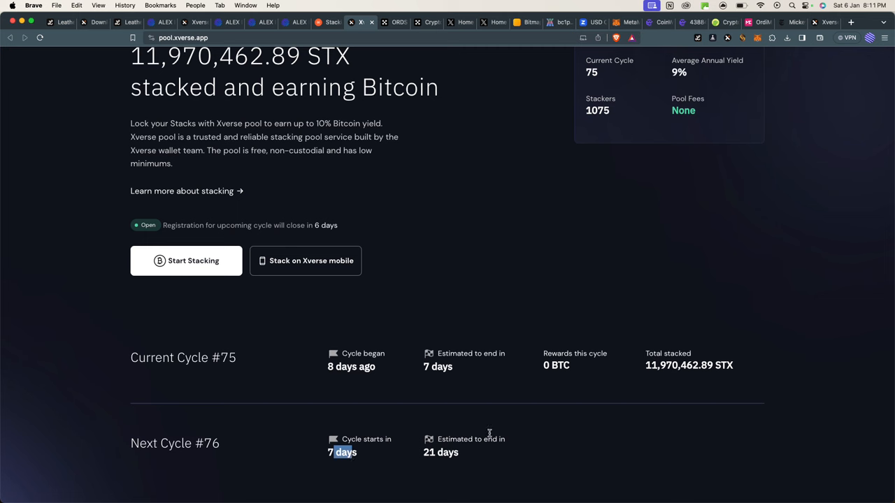
mouse_move(403, 372)
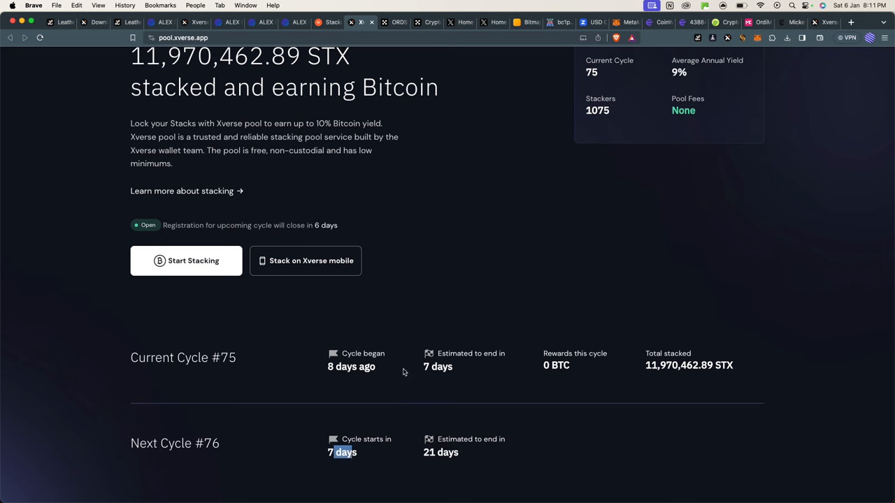
mouse_move(365, 341)
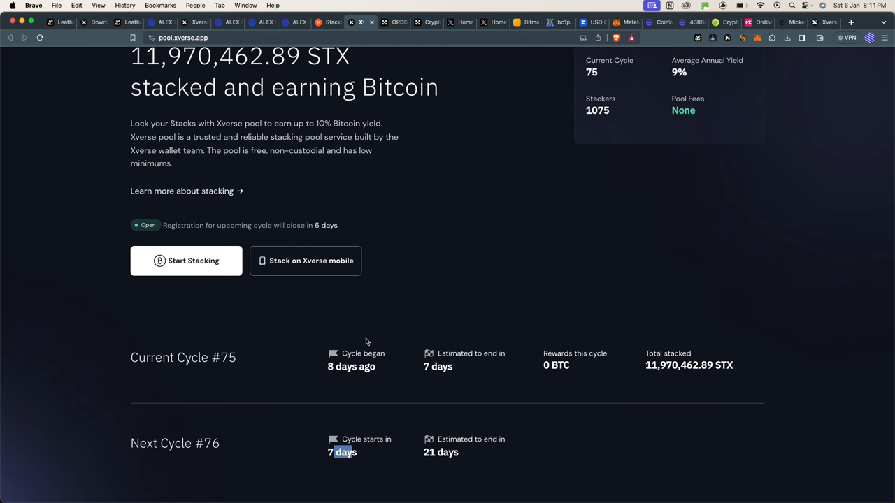
scroll(down, 3)
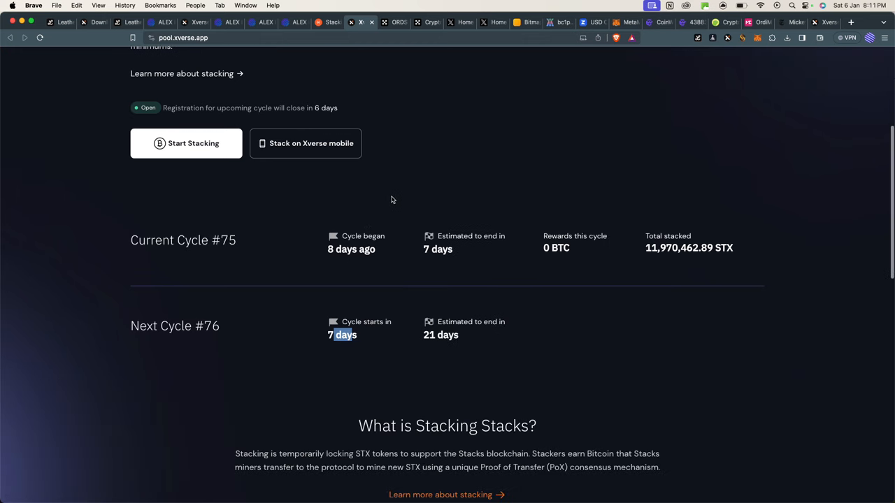
scroll(up, 3)
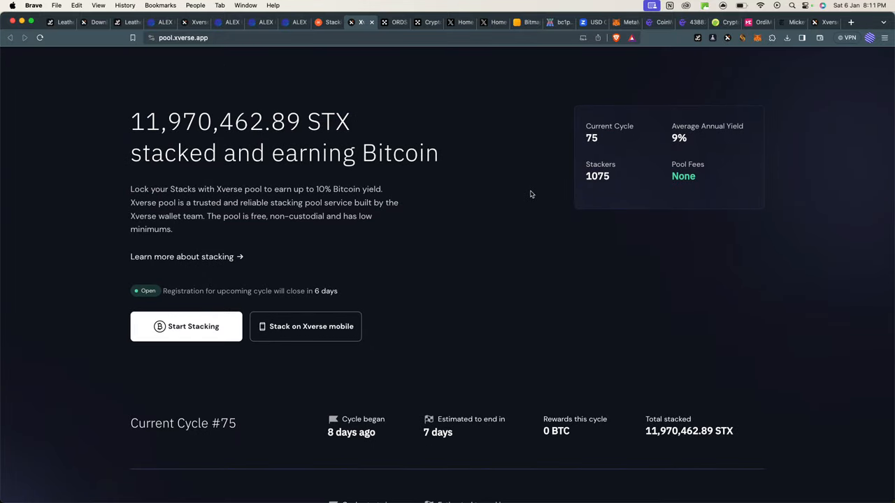
mouse_move(747, 233)
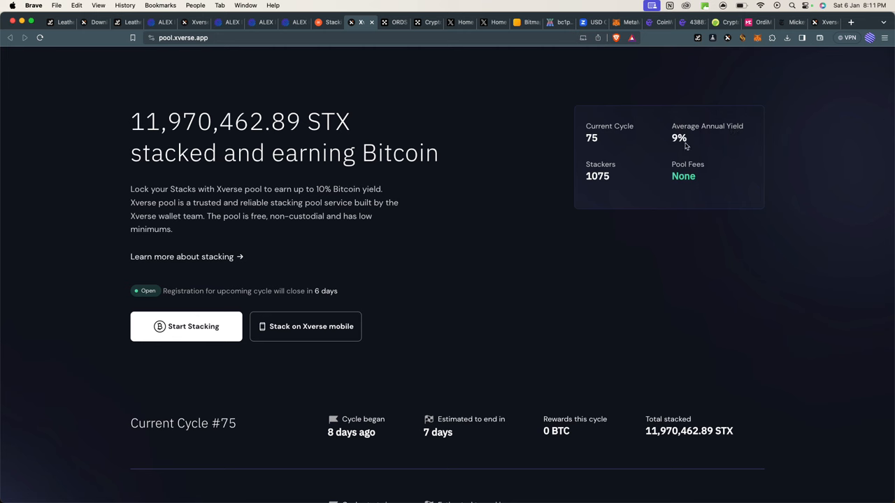
mouse_move(631, 207)
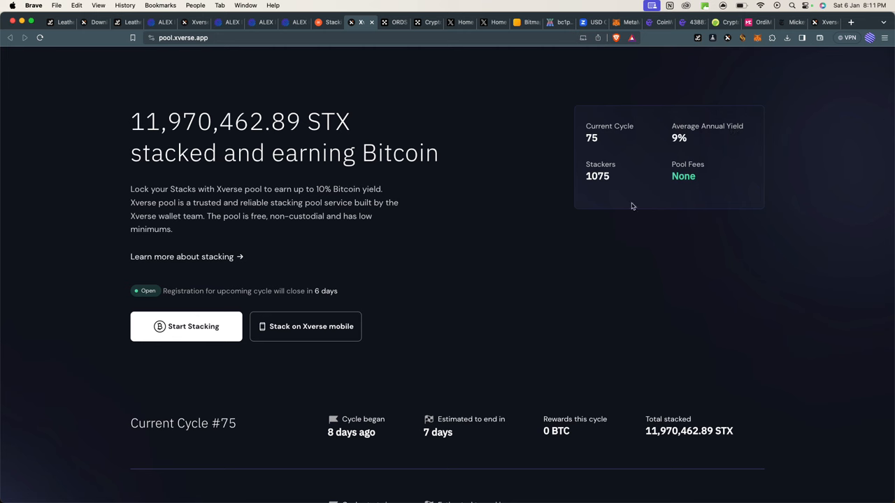
mouse_move(558, 259)
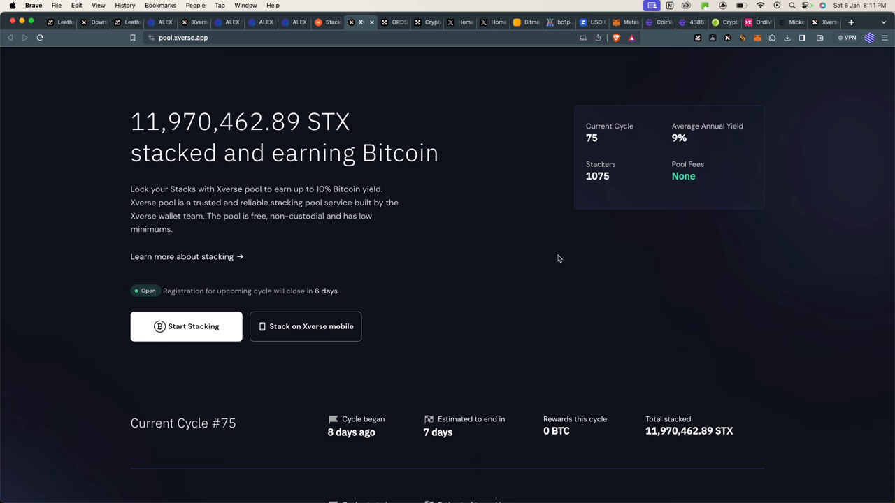
mouse_move(412, 236)
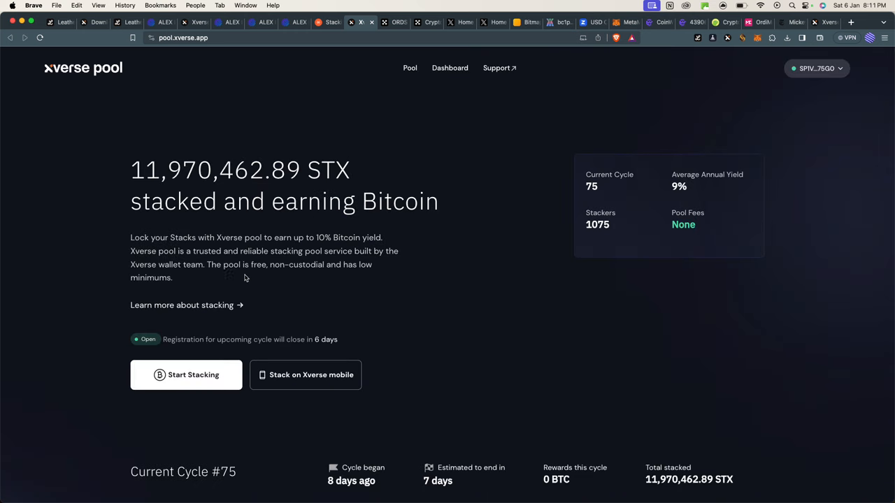
Step: Start stacking, acknowledge the next-cycle locking notice, and enter 100 STX
click(186, 374)
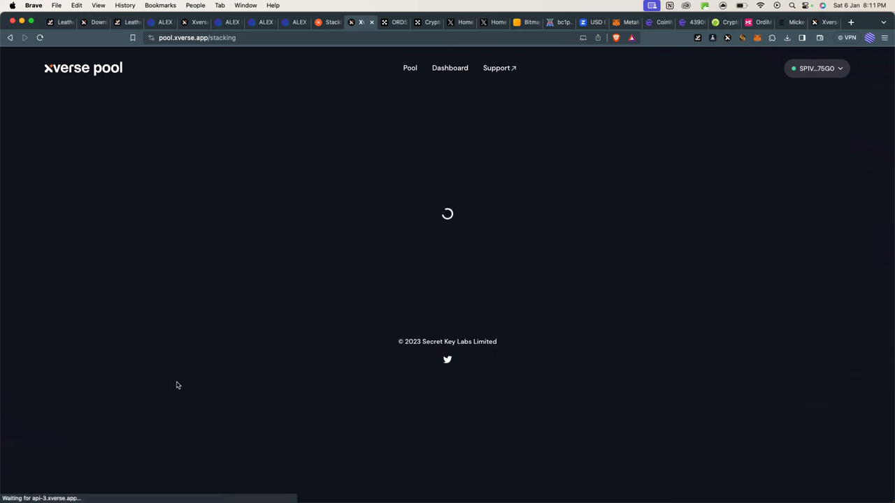
mouse_move(380, 238)
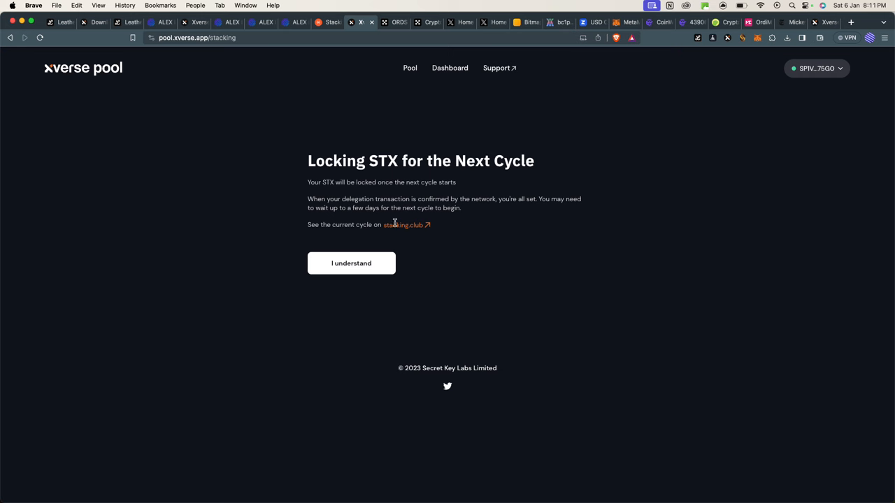
click(351, 263)
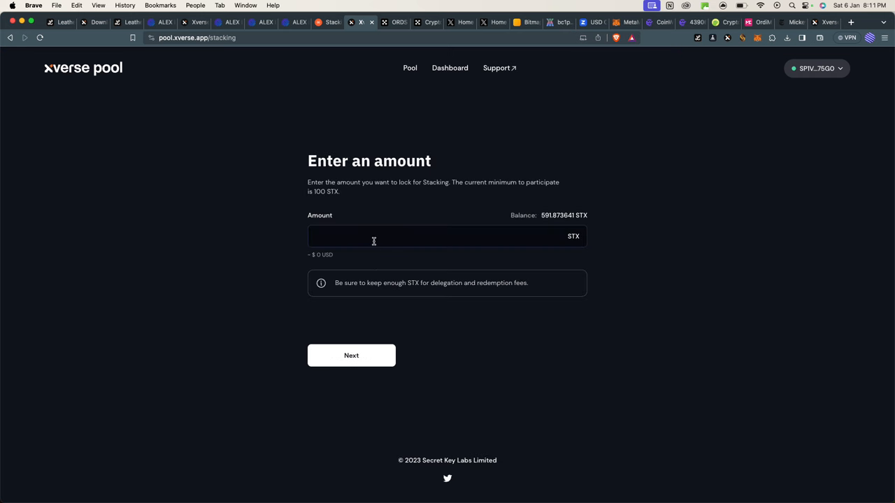
text(100)
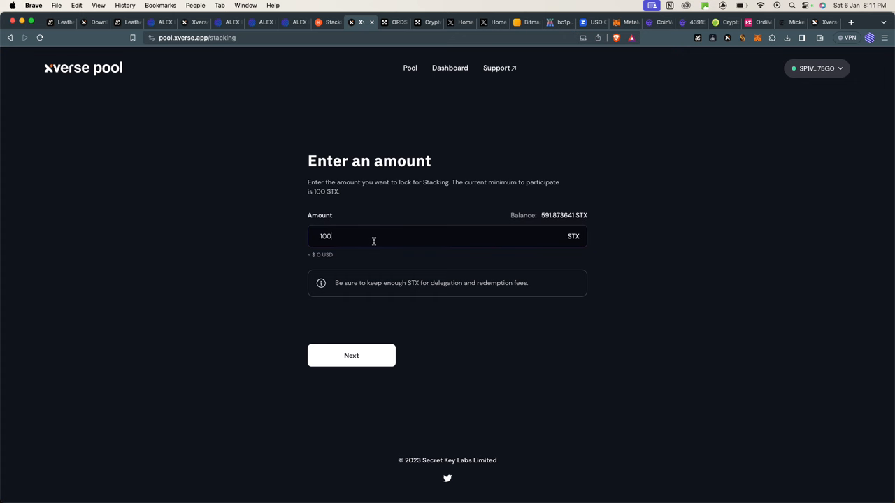
mouse_move(429, 252)
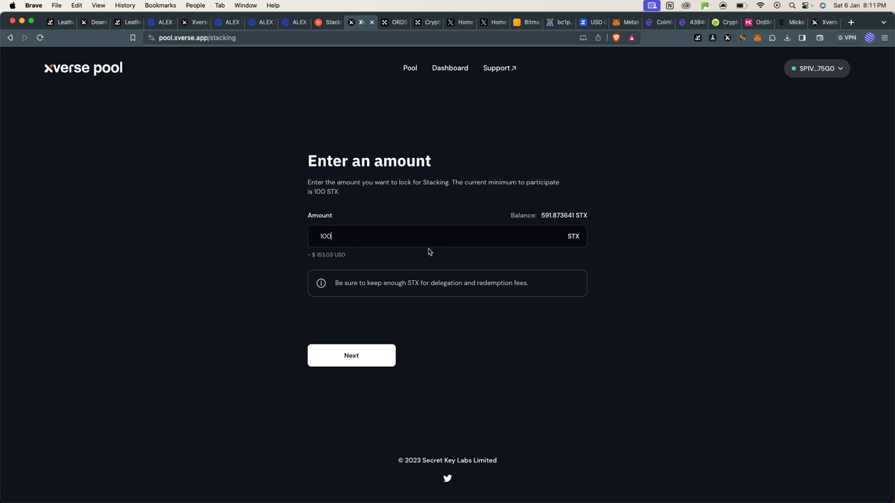
text(50)
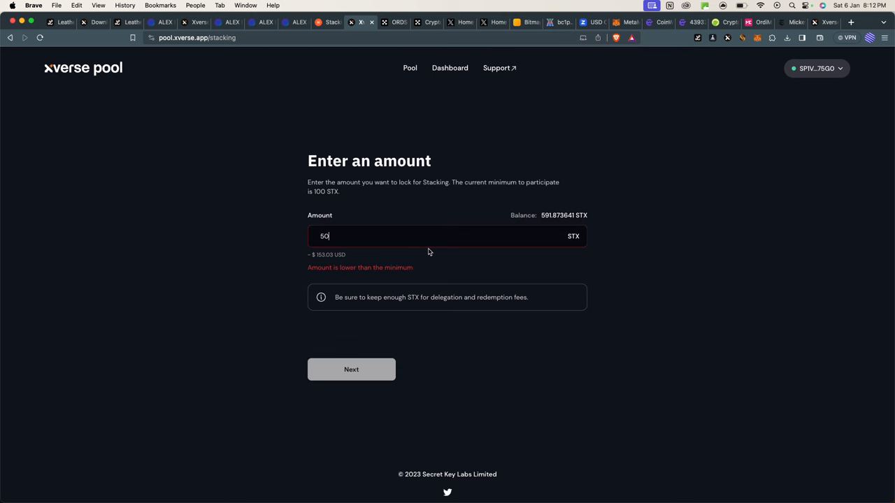
text(1)
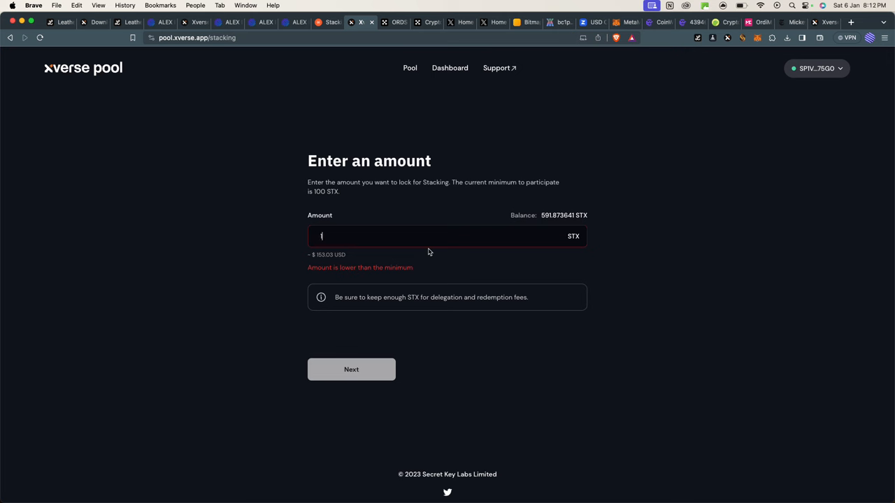
text(00)
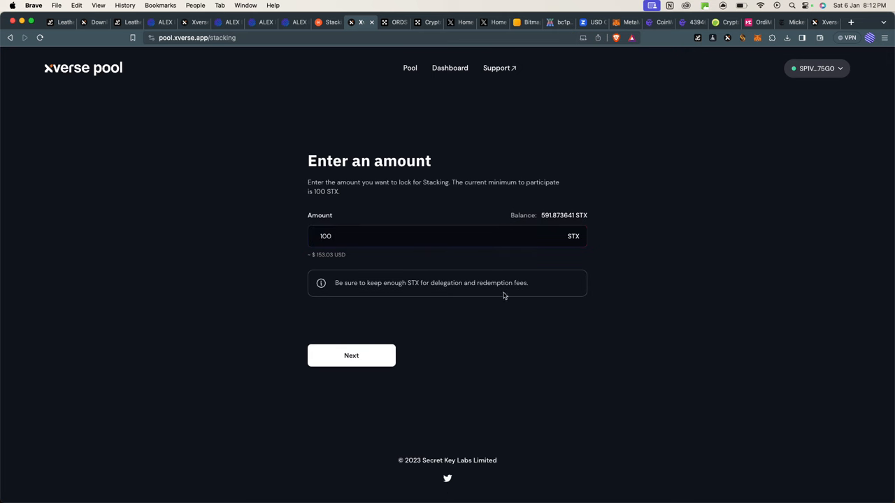
Step: Confirm the 100 STX amount to reach the BTC reward address step
click(351, 355)
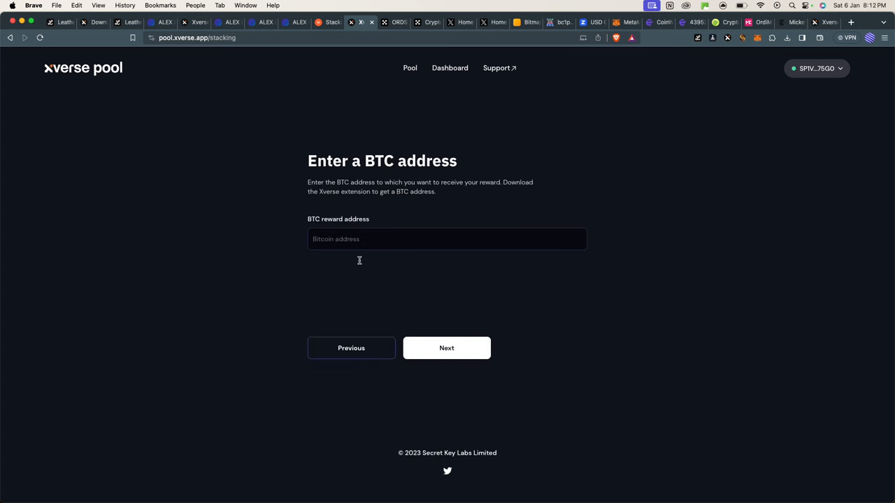
mouse_move(351, 201)
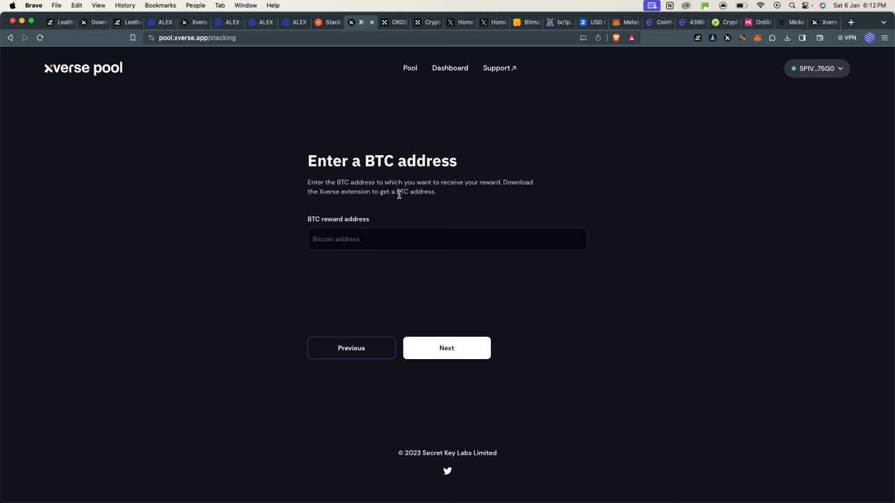
mouse_move(378, 203)
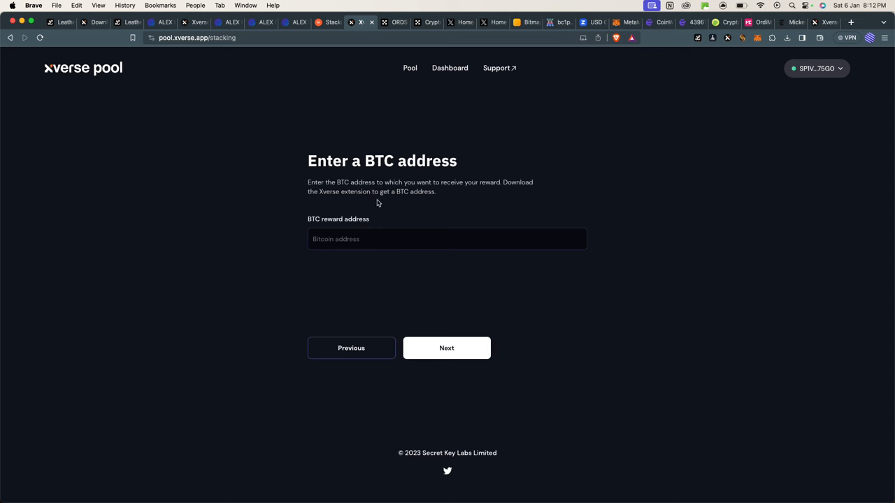
mouse_move(375, 246)
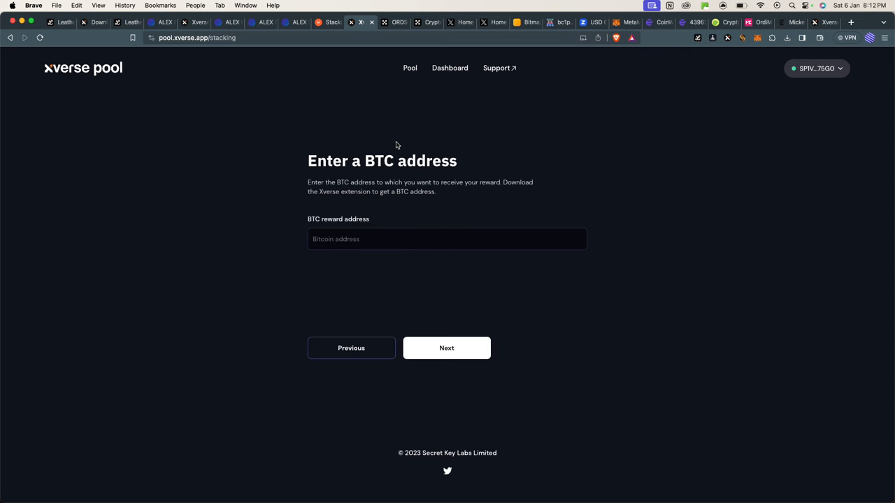
mouse_move(401, 147)
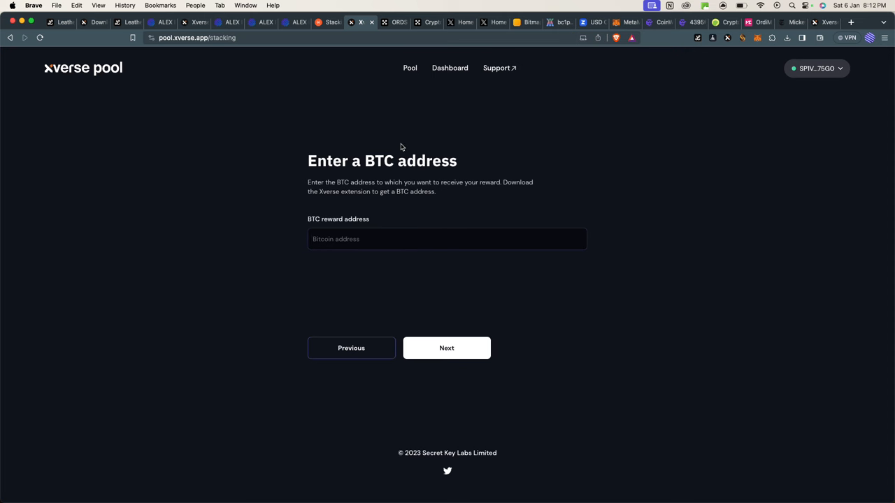
mouse_move(612, 103)
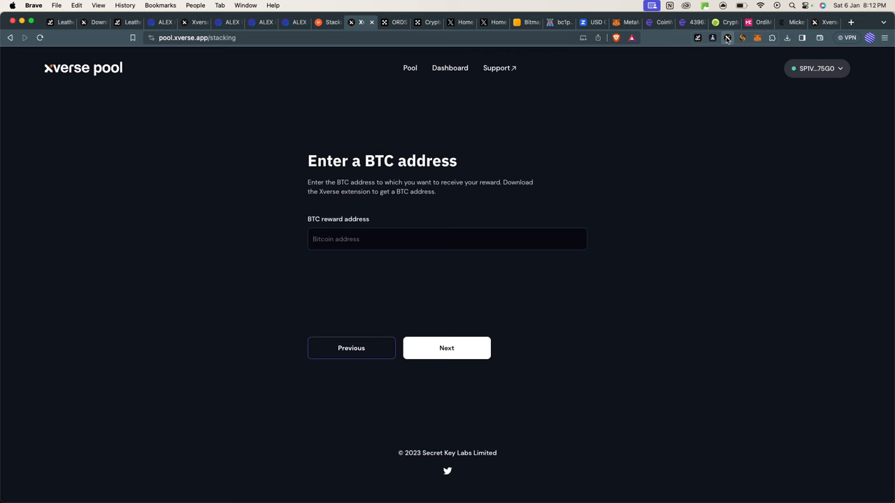
Step: Check the Xverse wallet, then open Leather for its Bitcoin address
click(726, 37)
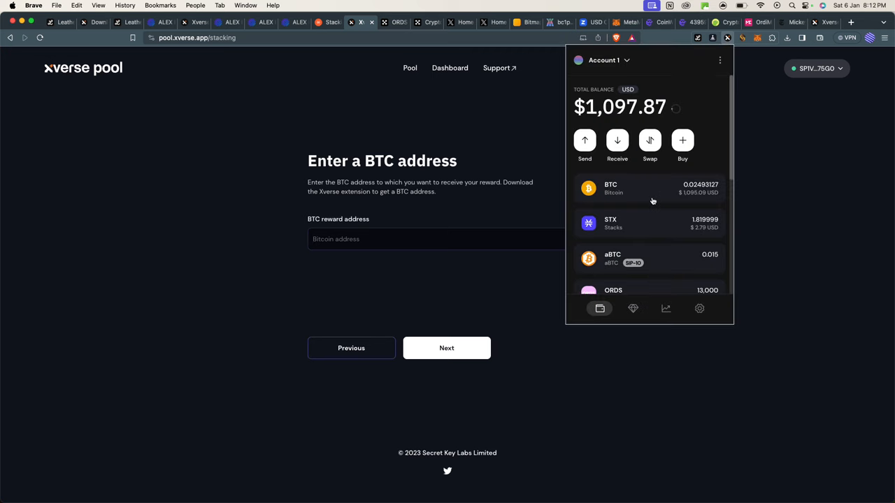
mouse_move(631, 174)
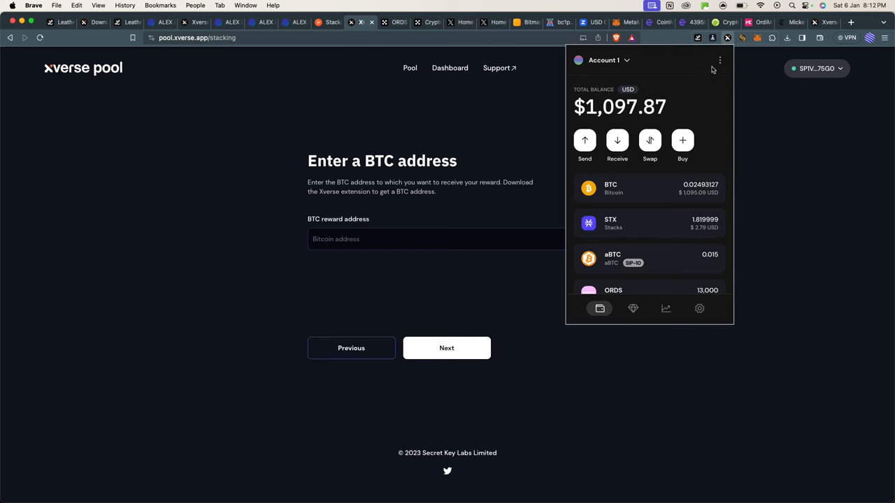
click(697, 38)
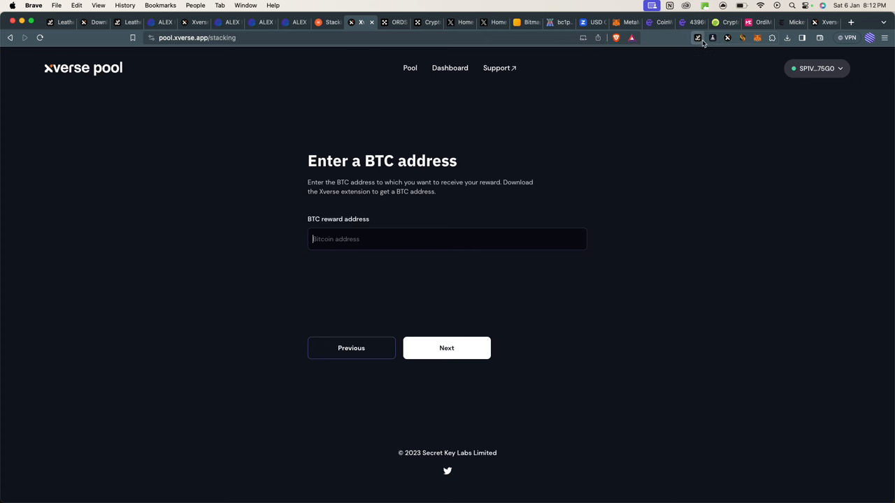
click(696, 38)
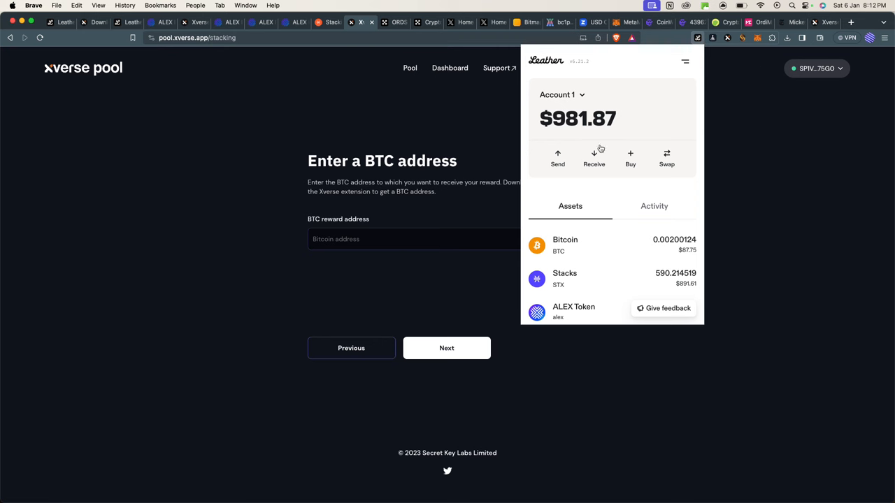
mouse_move(604, 170)
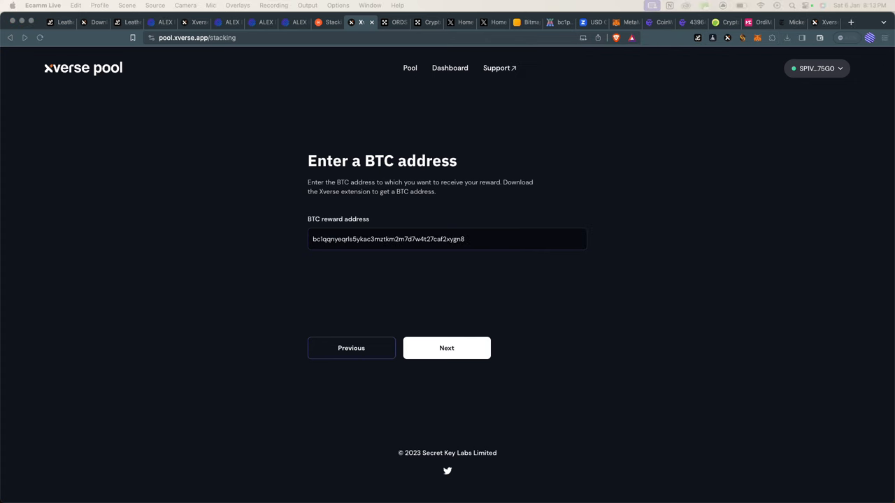
Step: Allow the pool contract in Leather and confirm delegating 100 STX
click(445, 348)
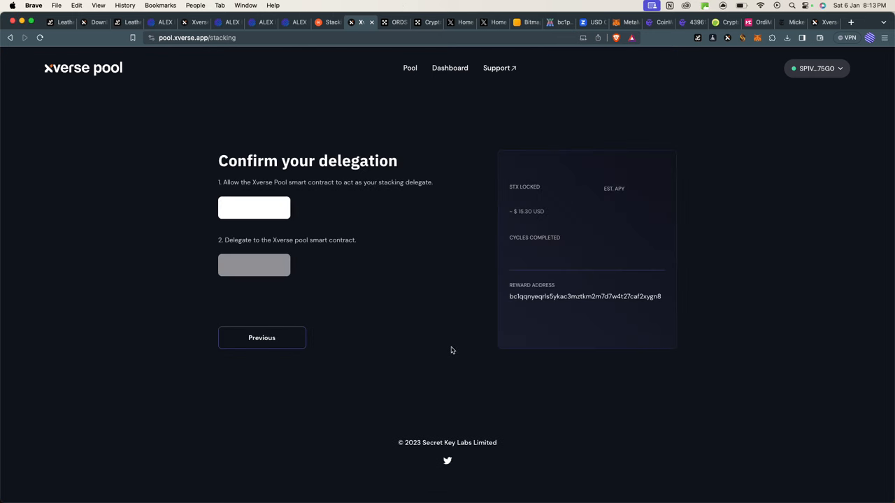
mouse_move(452, 350)
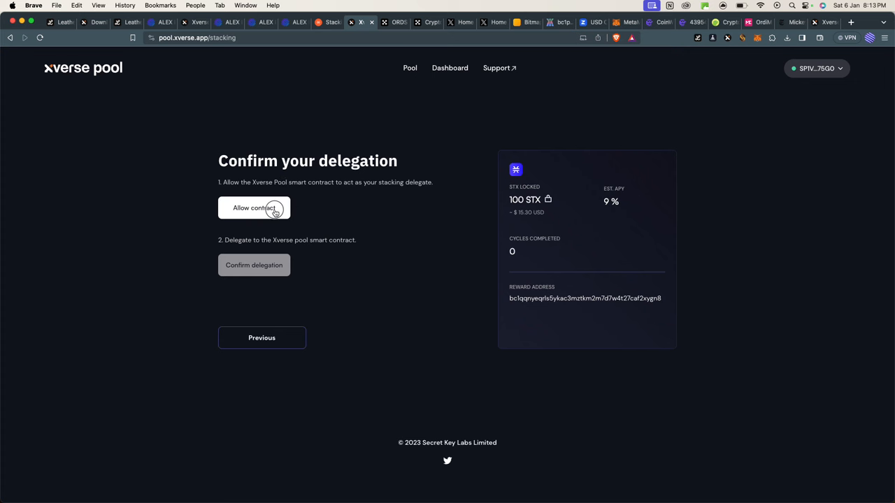
click(253, 207)
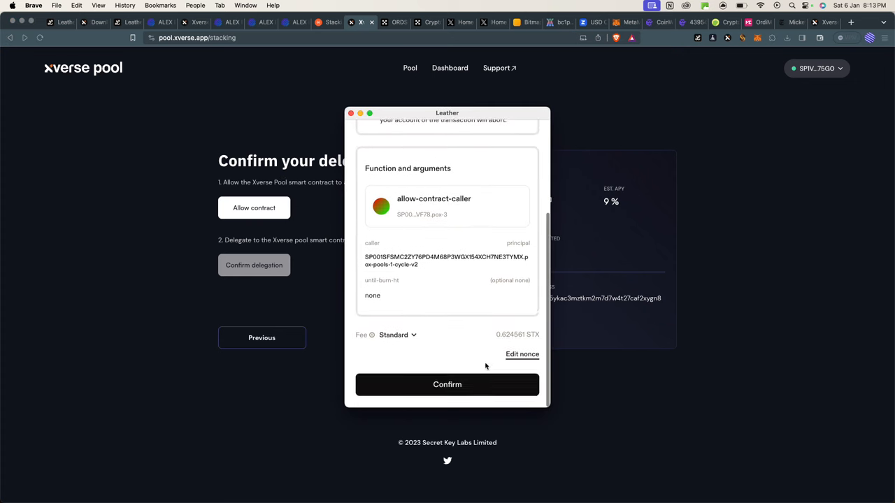
click(446, 384)
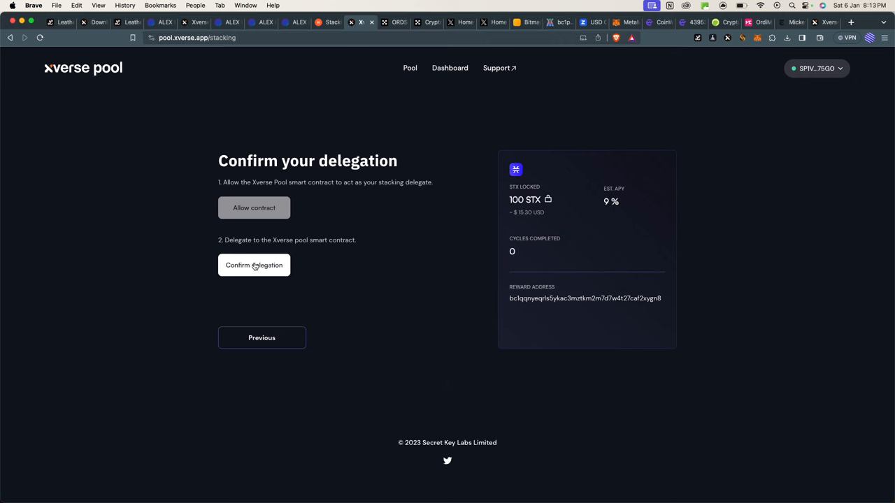
click(253, 265)
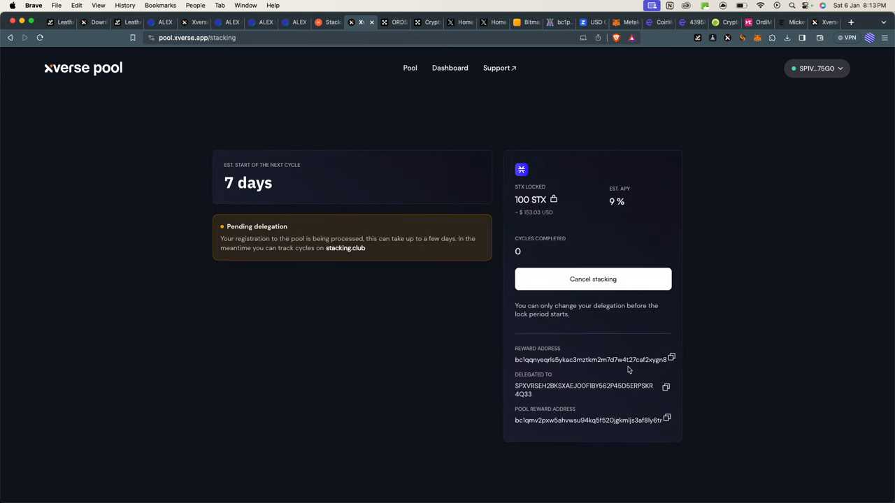
mouse_move(469, 375)
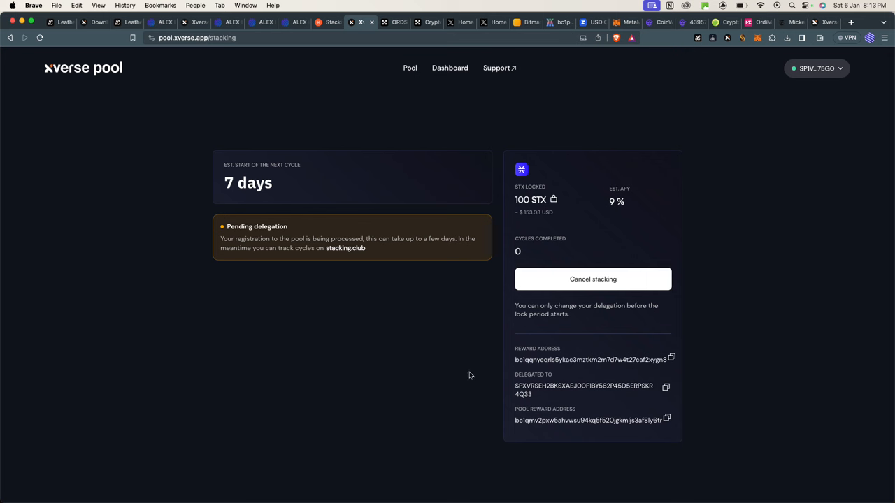
mouse_move(267, 189)
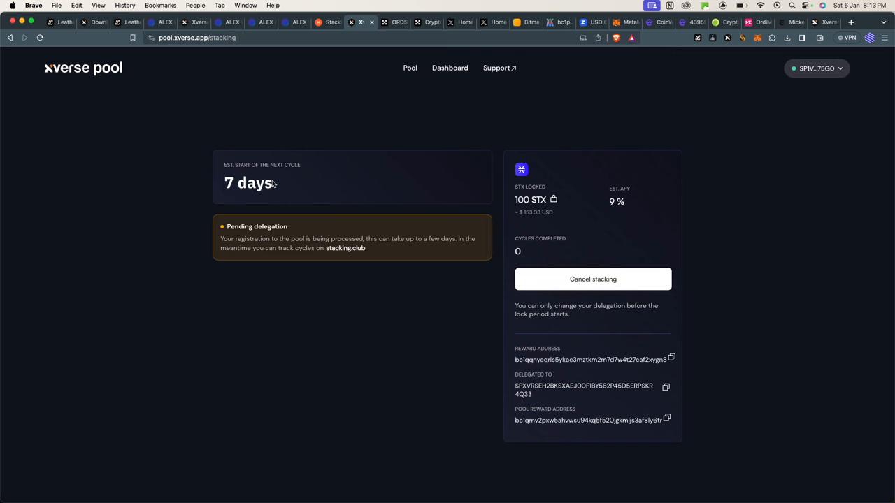
scroll(down, 3)
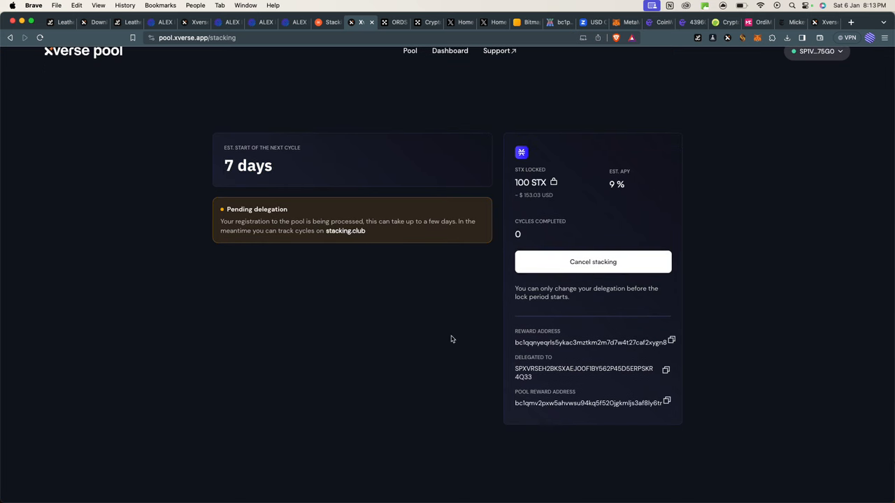
mouse_move(592, 261)
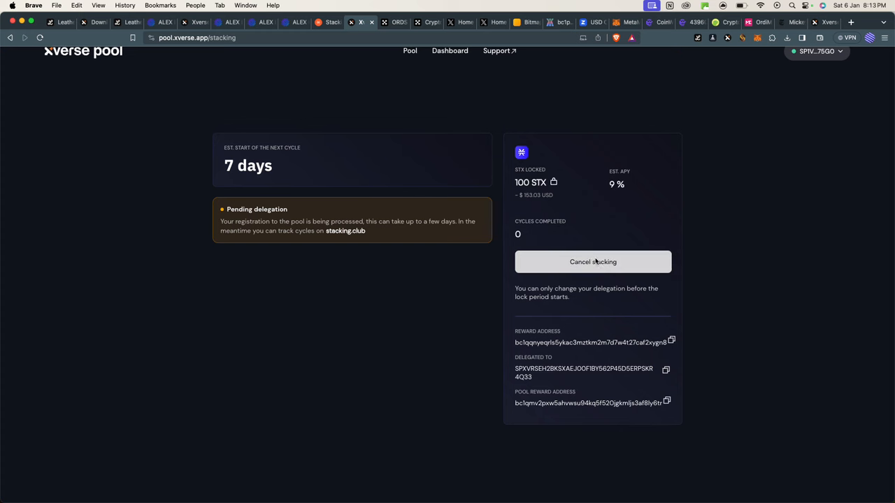
mouse_move(585, 235)
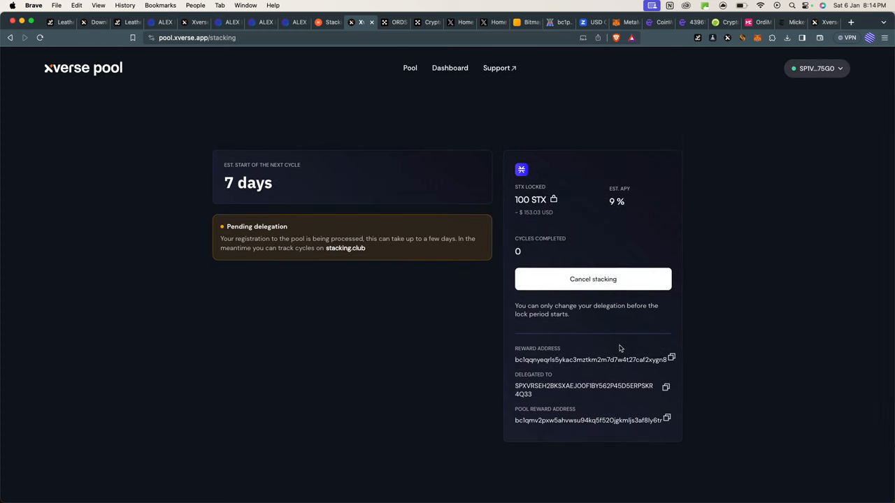
mouse_move(584, 373)
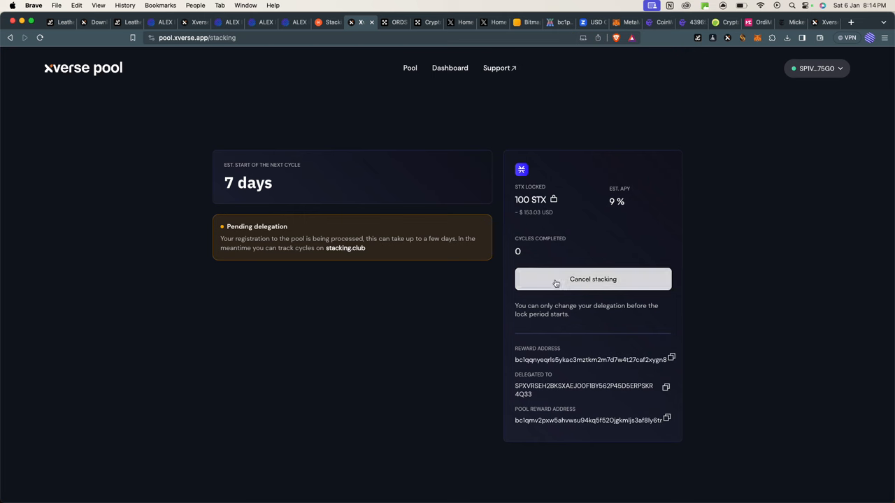
mouse_move(505, 497)
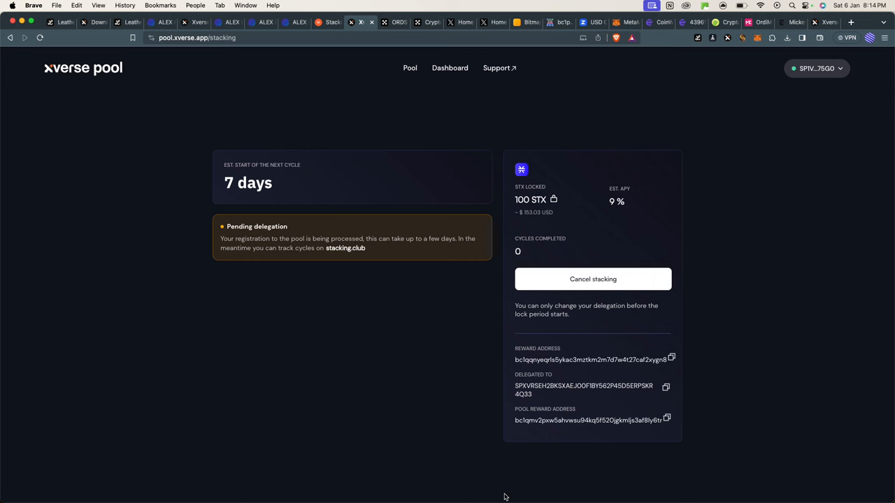
mouse_move(606, 139)
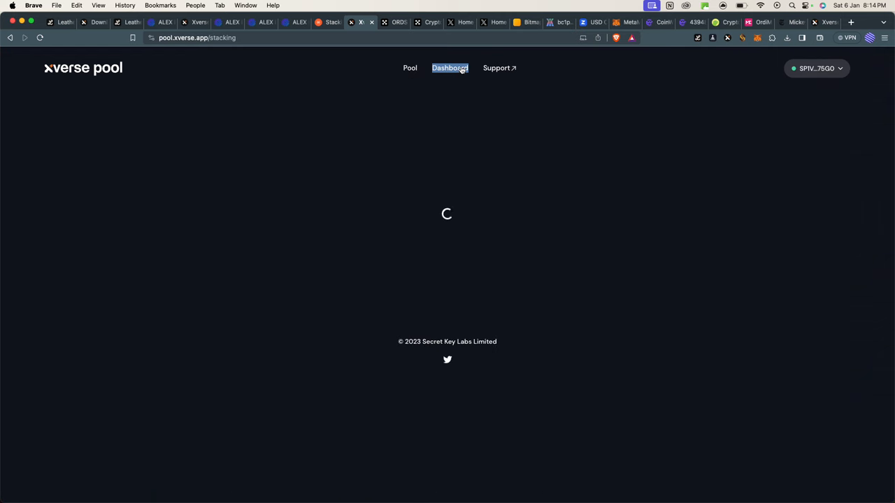
Step: Reload the Dashboard, then go back to Pool showing cycle 75, 1075 stackers and 9% yield
click(449, 68)
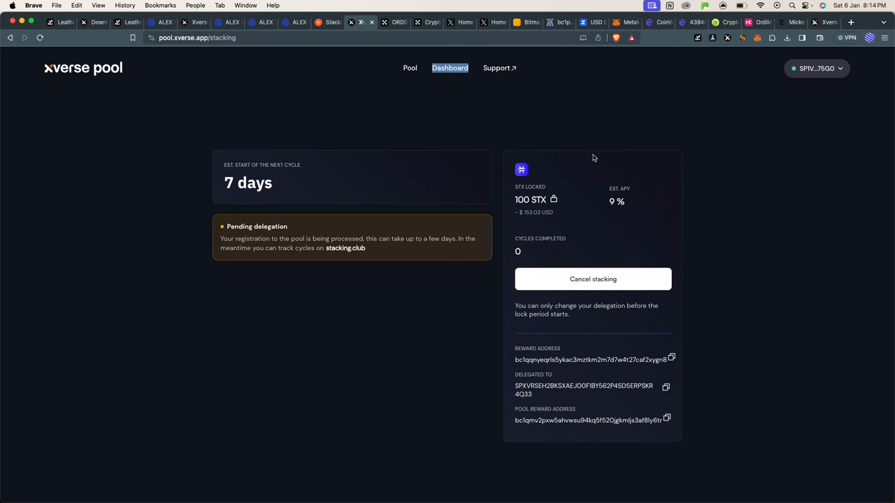
mouse_move(440, 63)
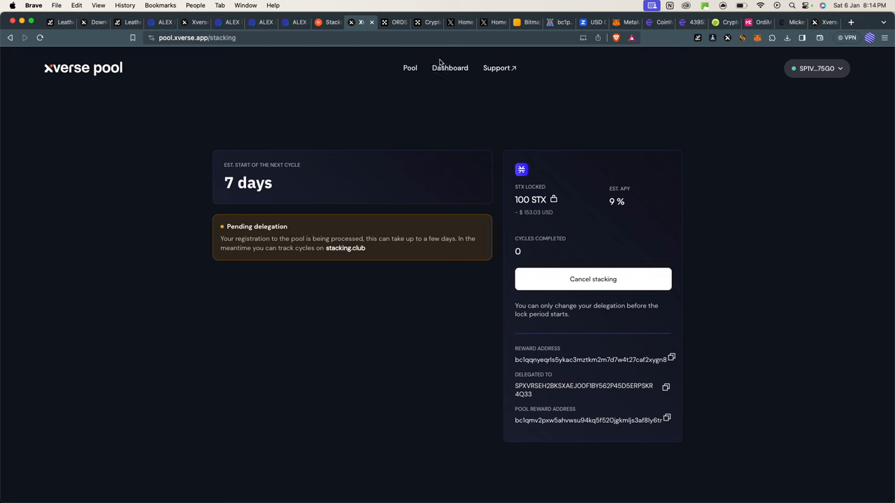
mouse_move(441, 65)
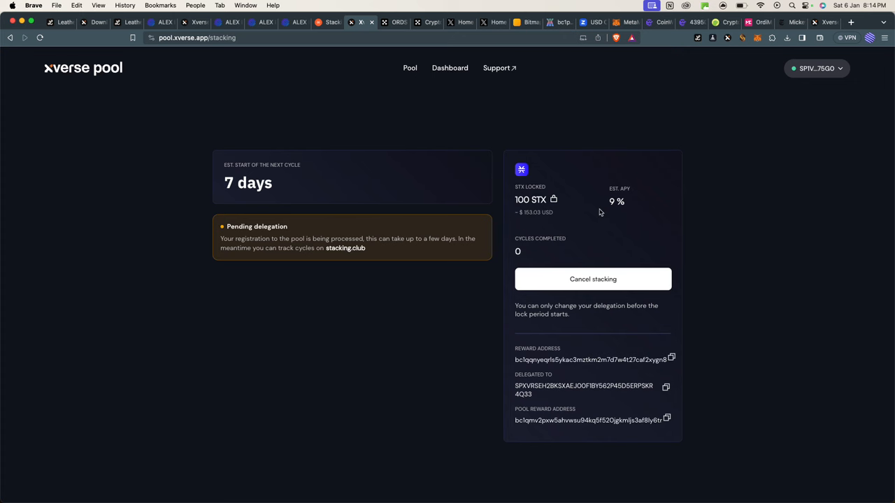
mouse_move(530, 260)
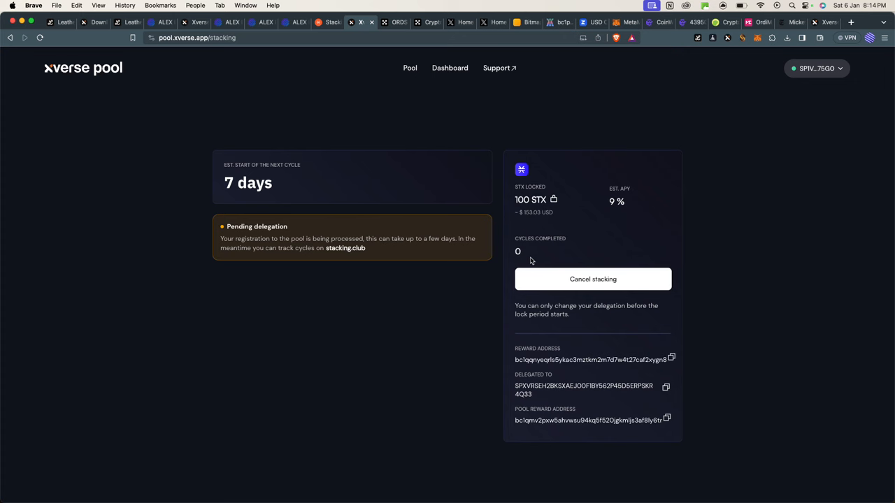
click(410, 68)
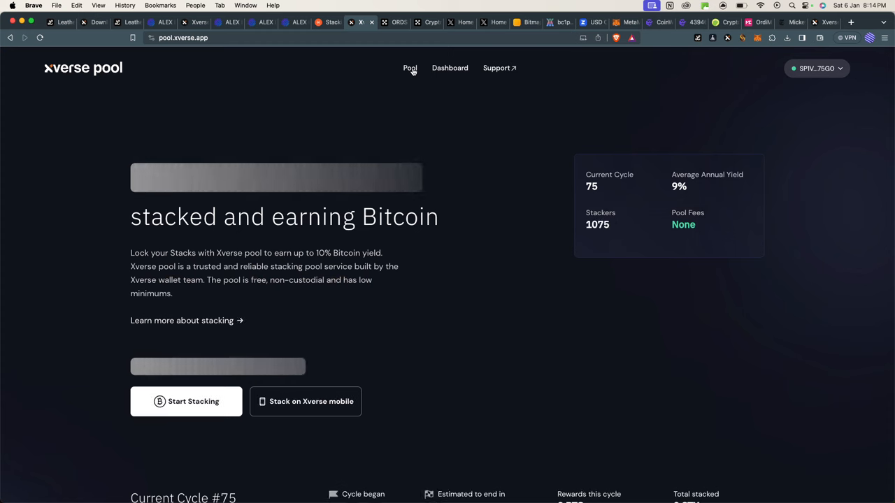